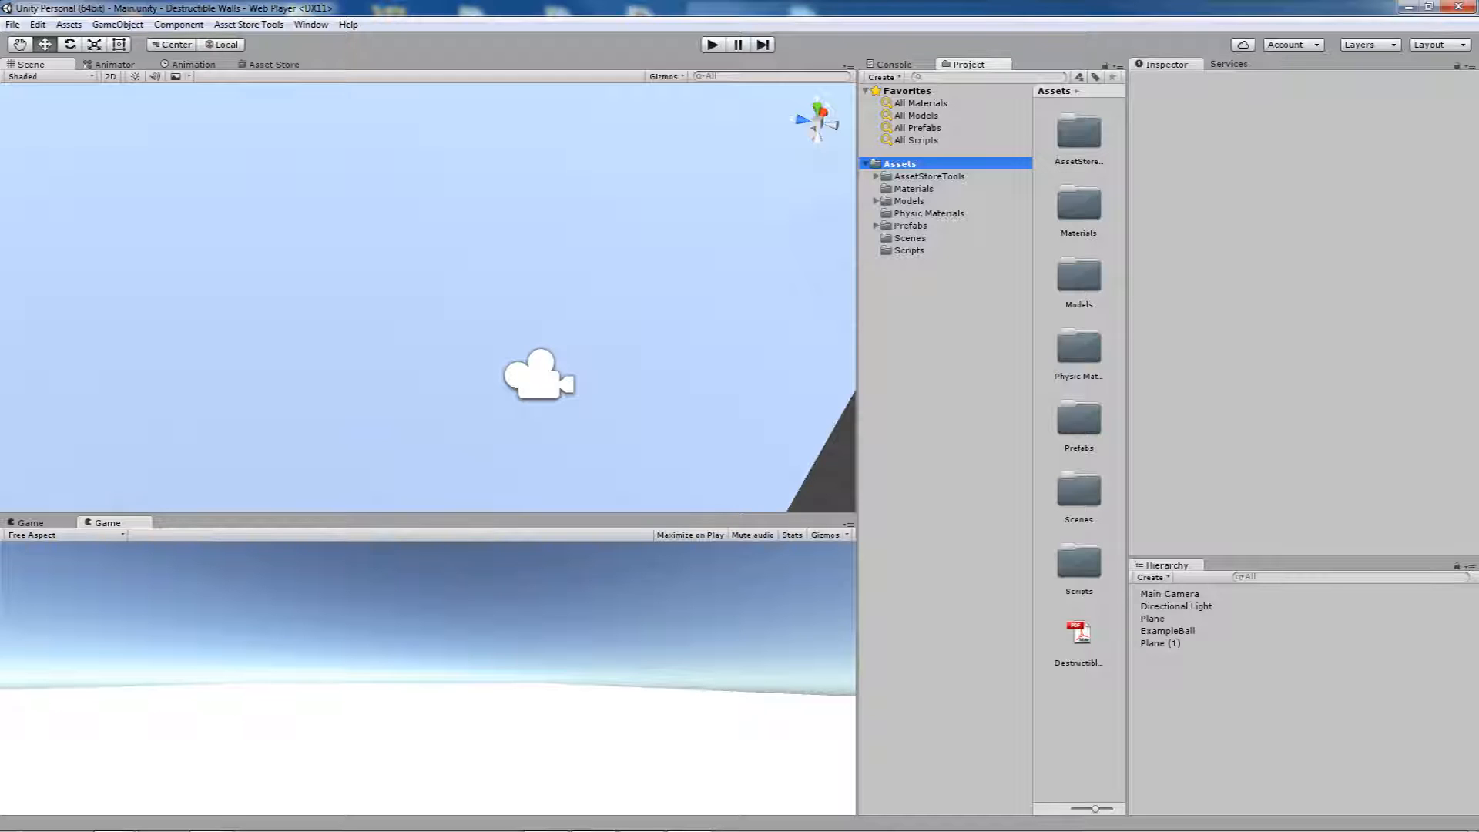
# Expand Prefabs > walls > Basic Bricks down to the red brick walls folder listing 4bricks and 112bricks
pyautogui.click(877, 226)
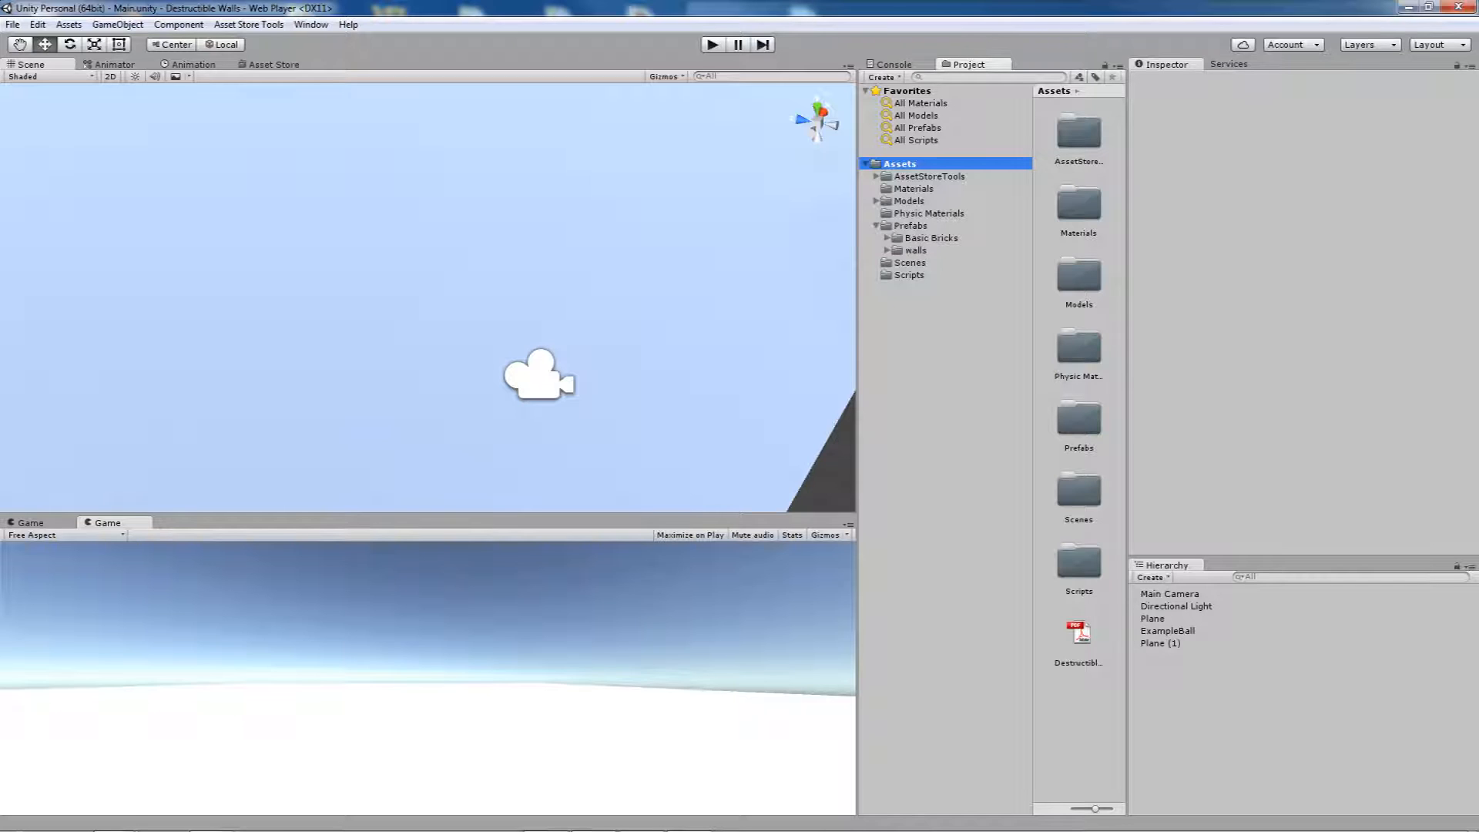
pyautogui.click(905, 250)
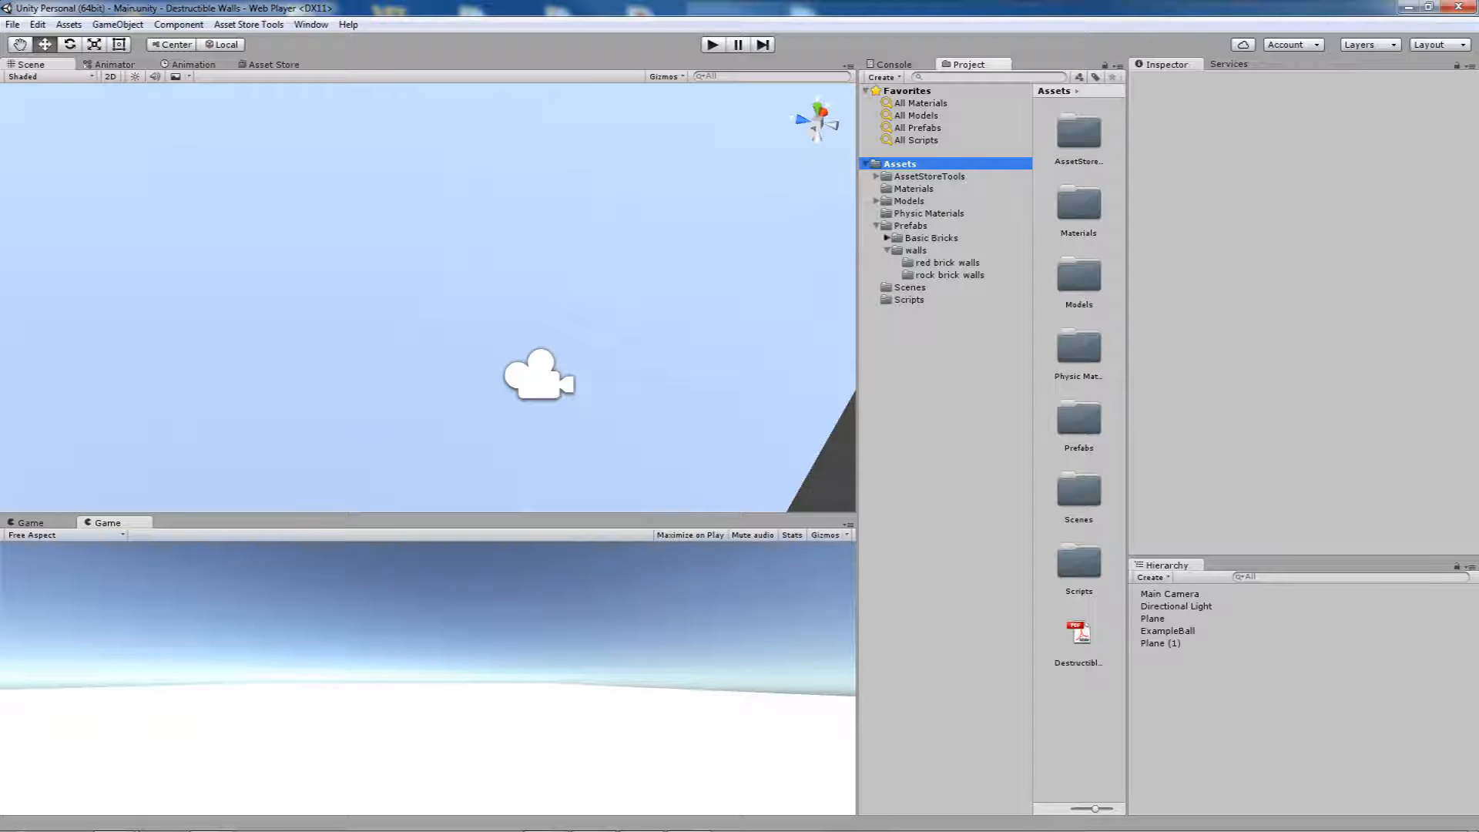
pyautogui.click(886, 238)
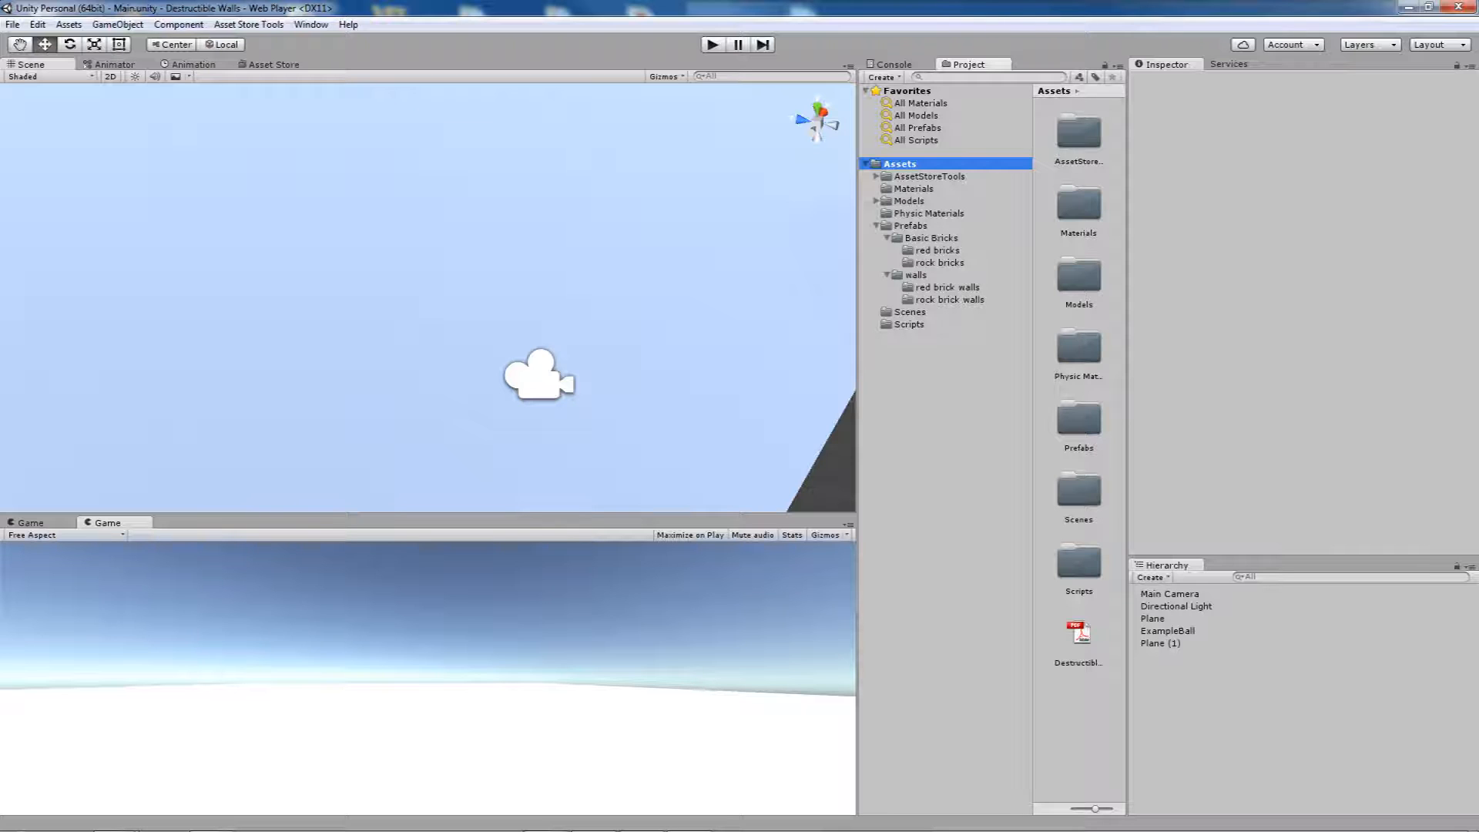
pyautogui.click(947, 286)
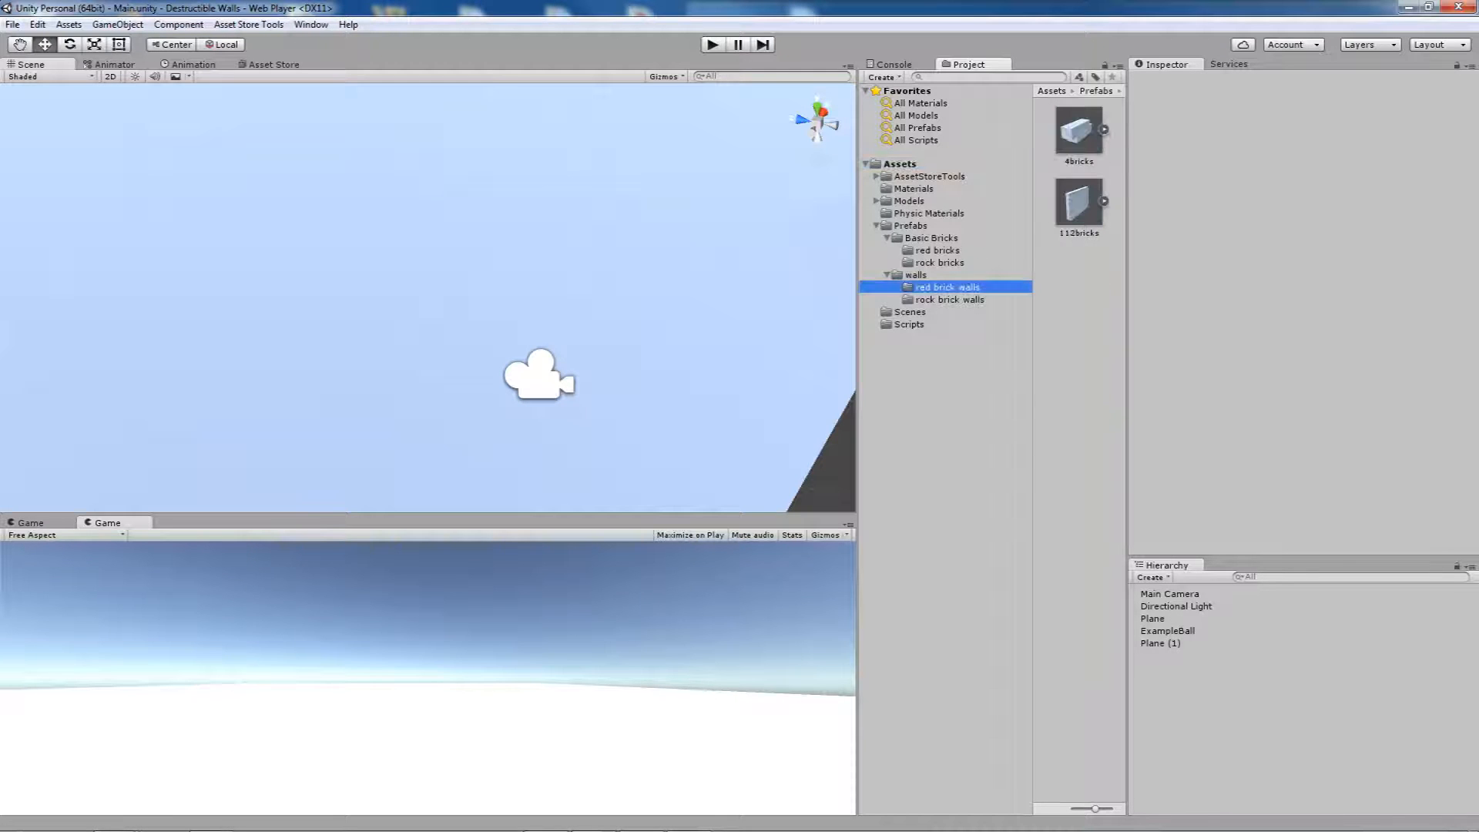
# Place two 112bricks walls in the scene and run it so the ball smashes them
pyautogui.click(1077, 206)
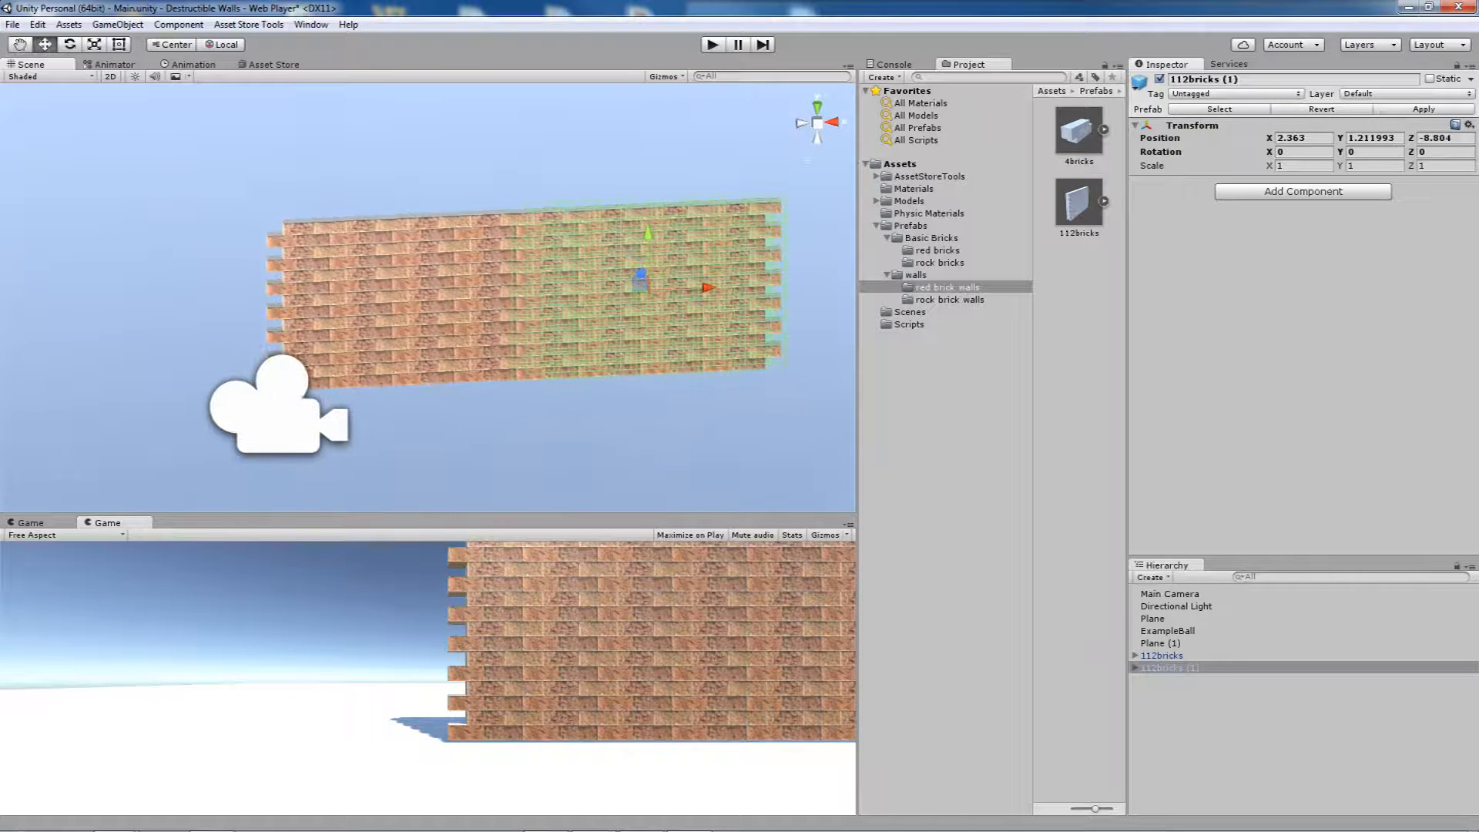
pyautogui.click(1170, 668)
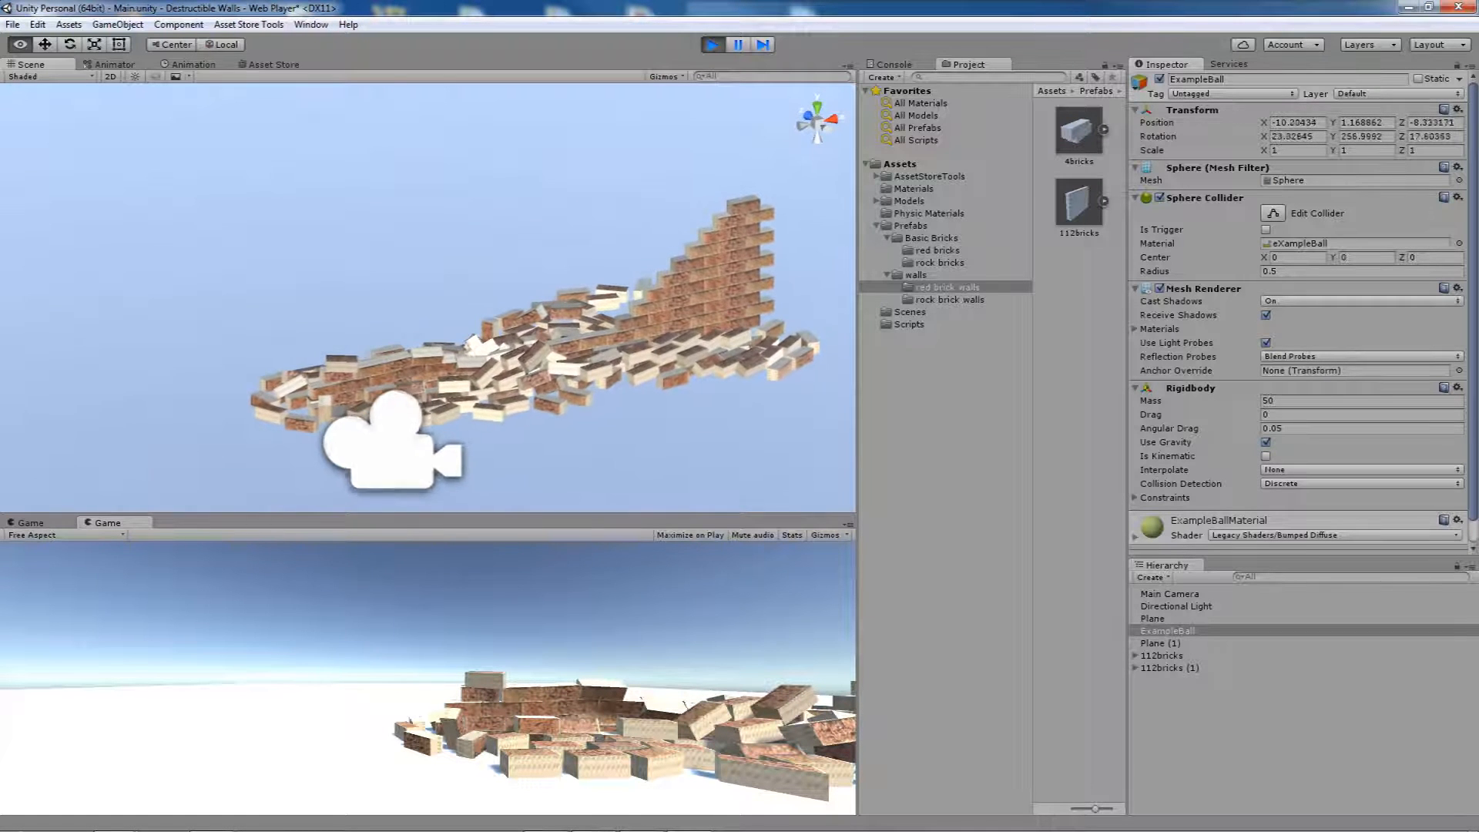
# Stop the test, then show Brick1 of 112bricks (1) with its Physics Menu script in the Inspector
pyautogui.click(714, 45)
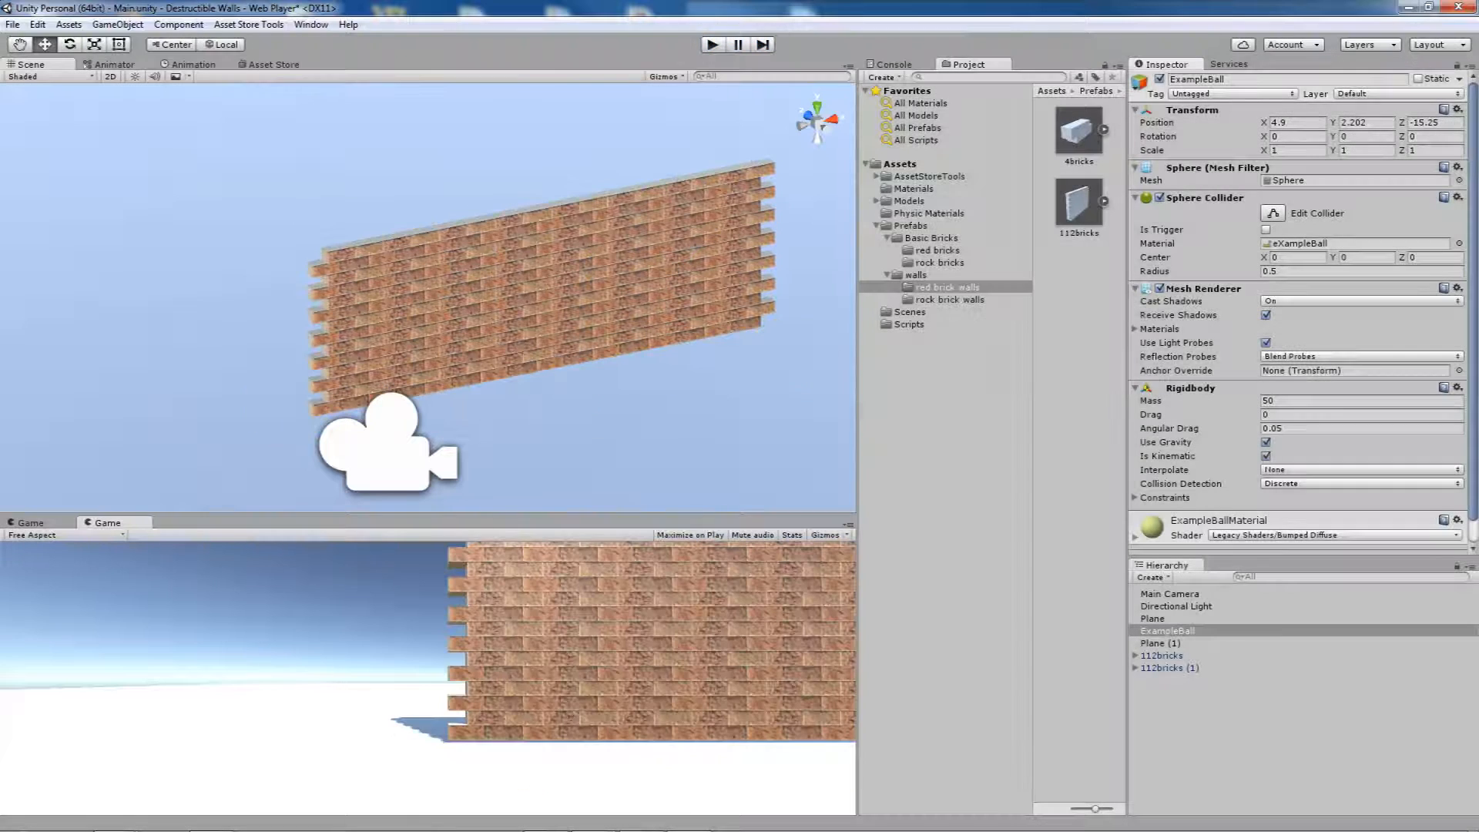
pyautogui.click(1136, 668)
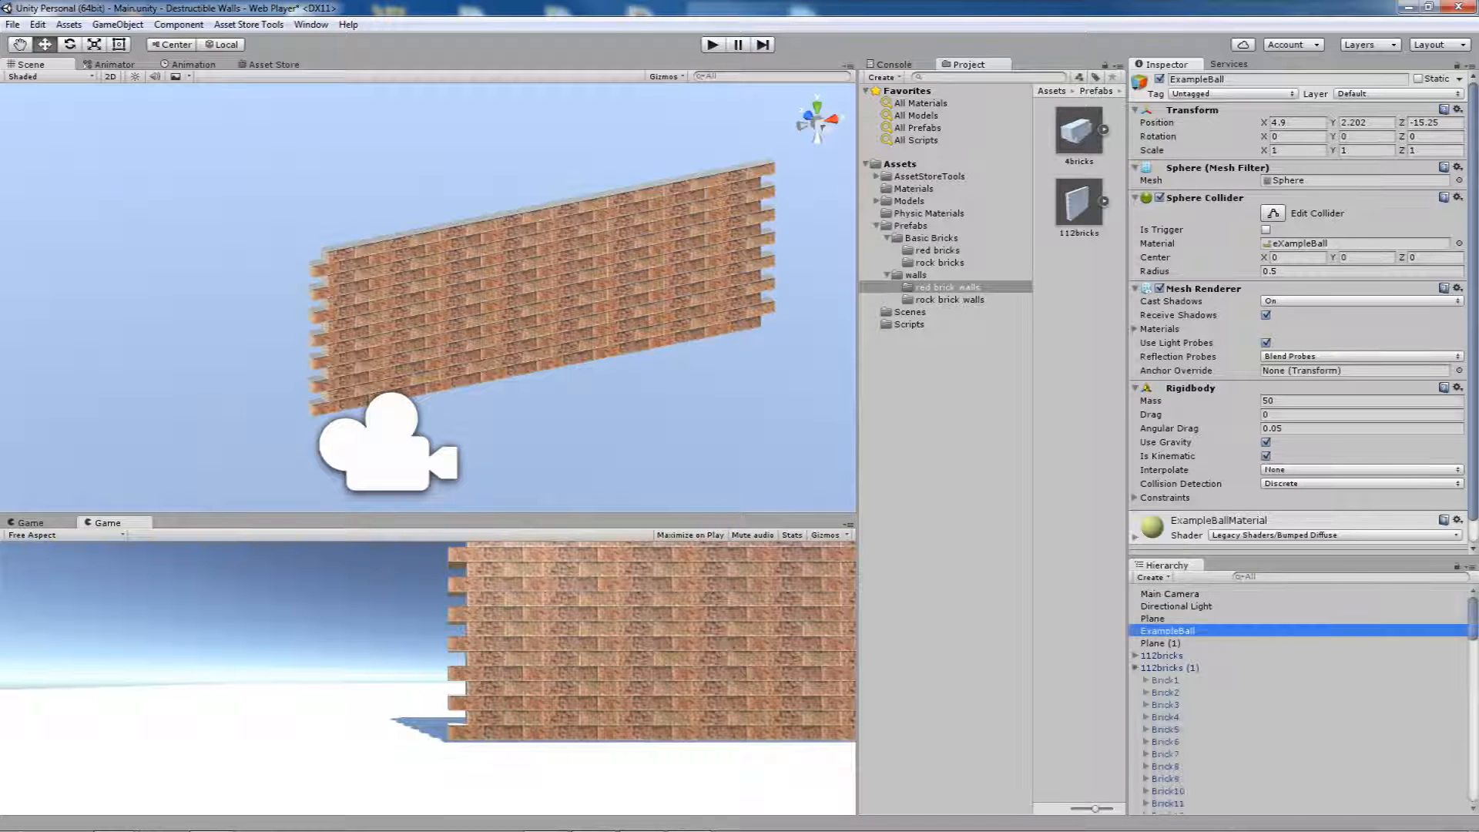
pyautogui.click(1166, 680)
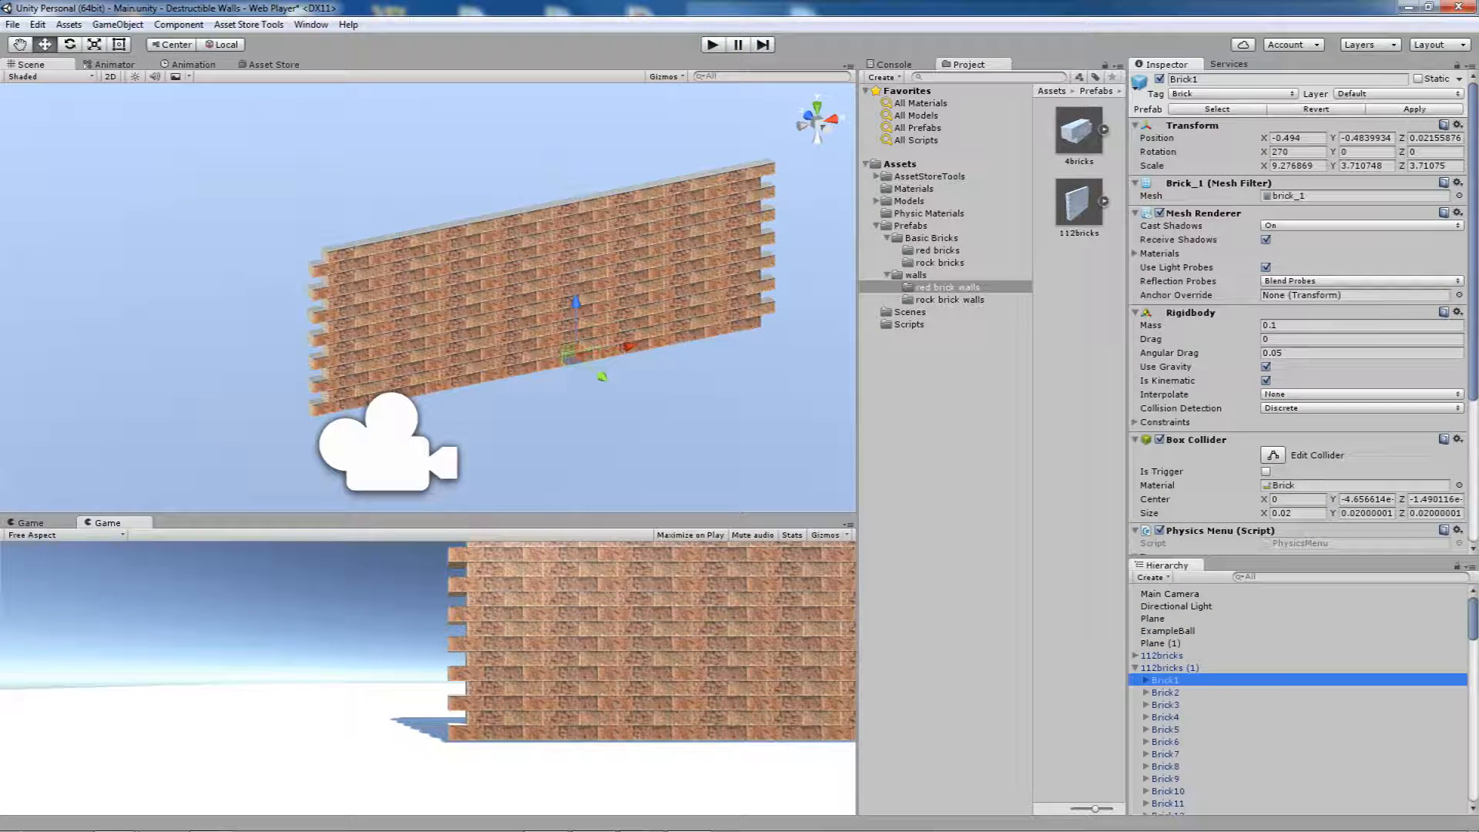
pyautogui.scroll(-3)
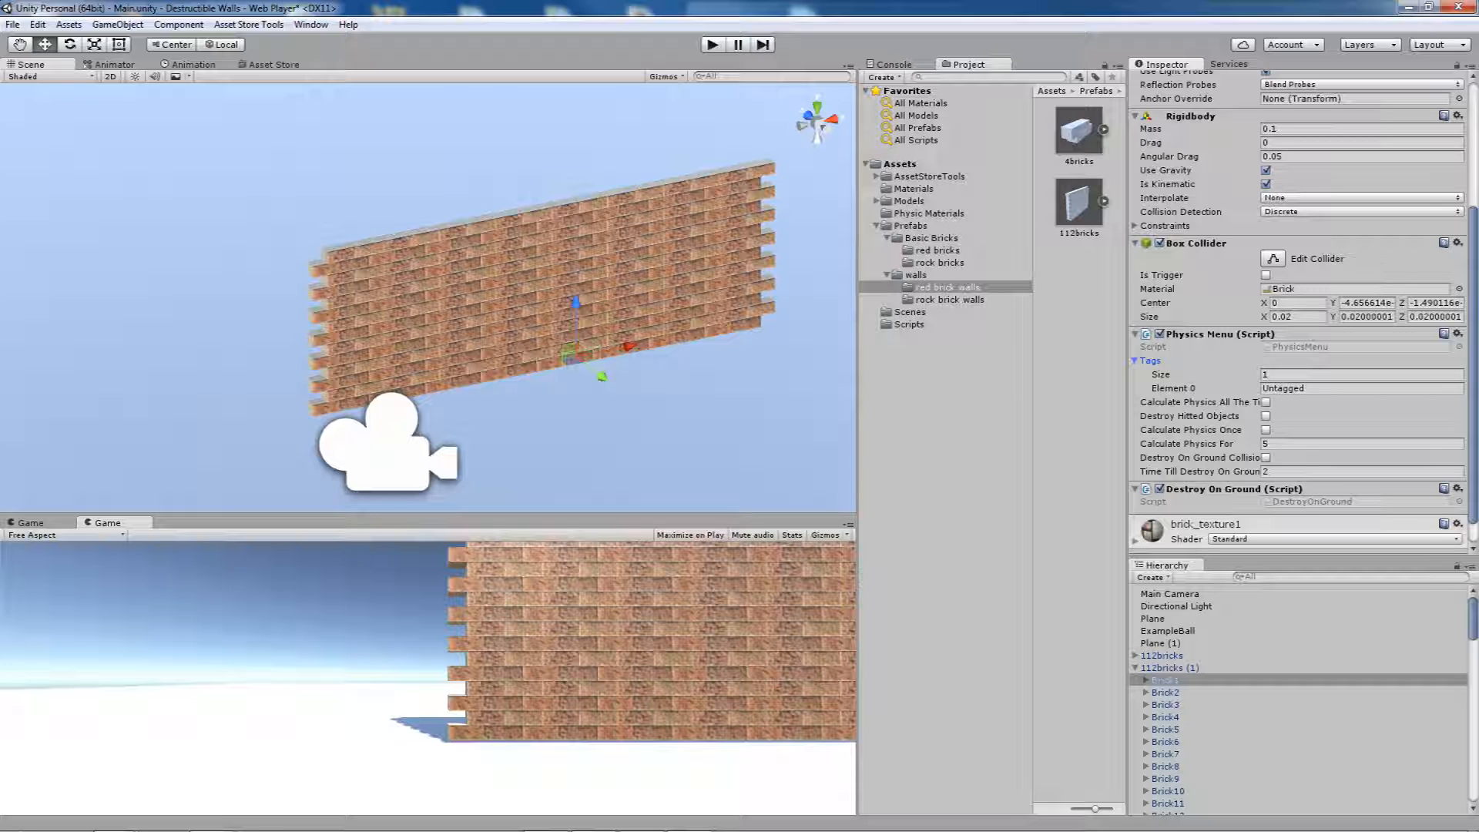
# Enable Destroy Hitted Objects on Brick1, then select Brick1 to Brick112 of the second wall
pyautogui.click(1151, 360)
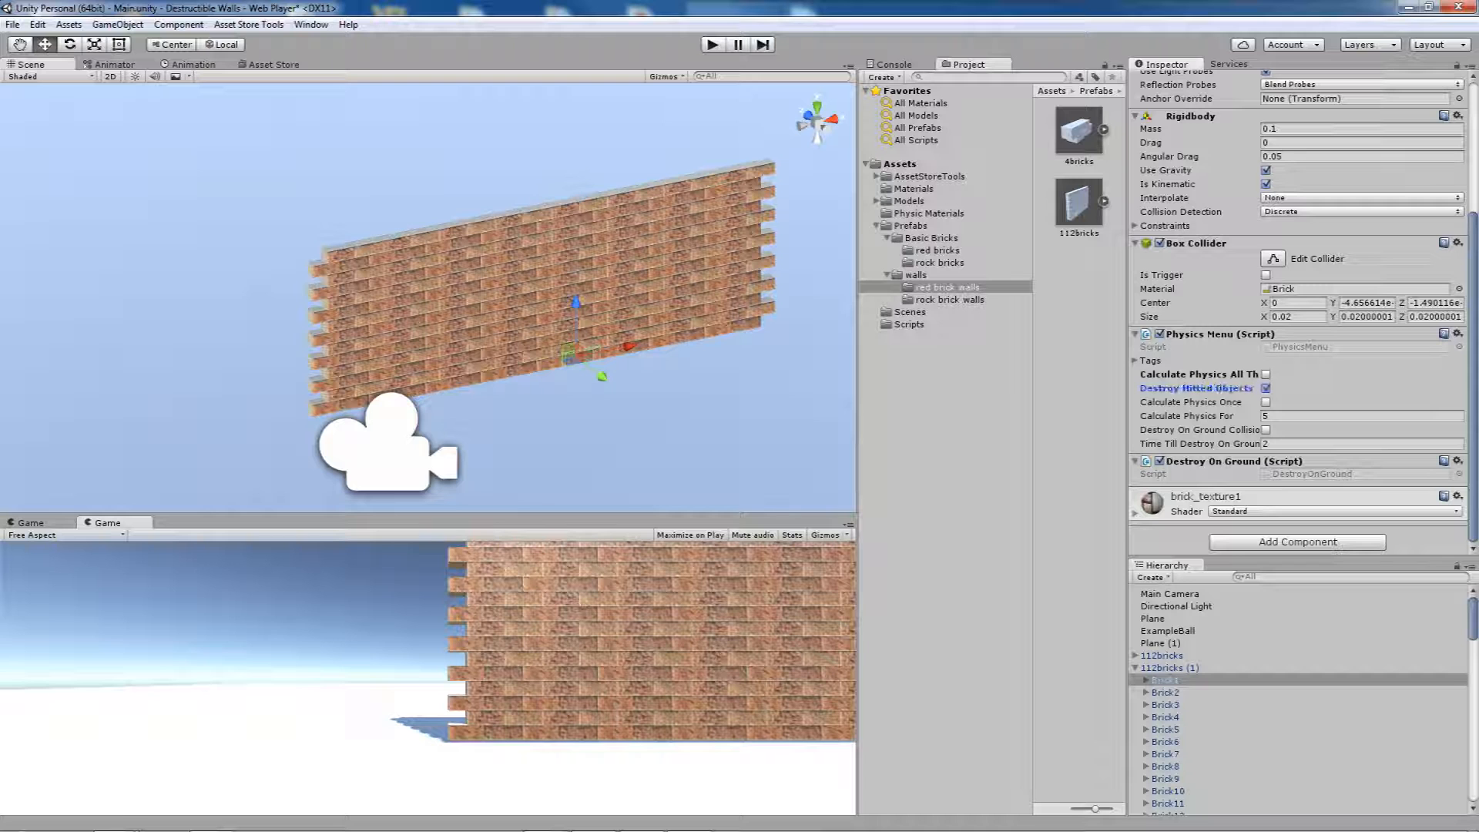
pyautogui.scroll(-3)
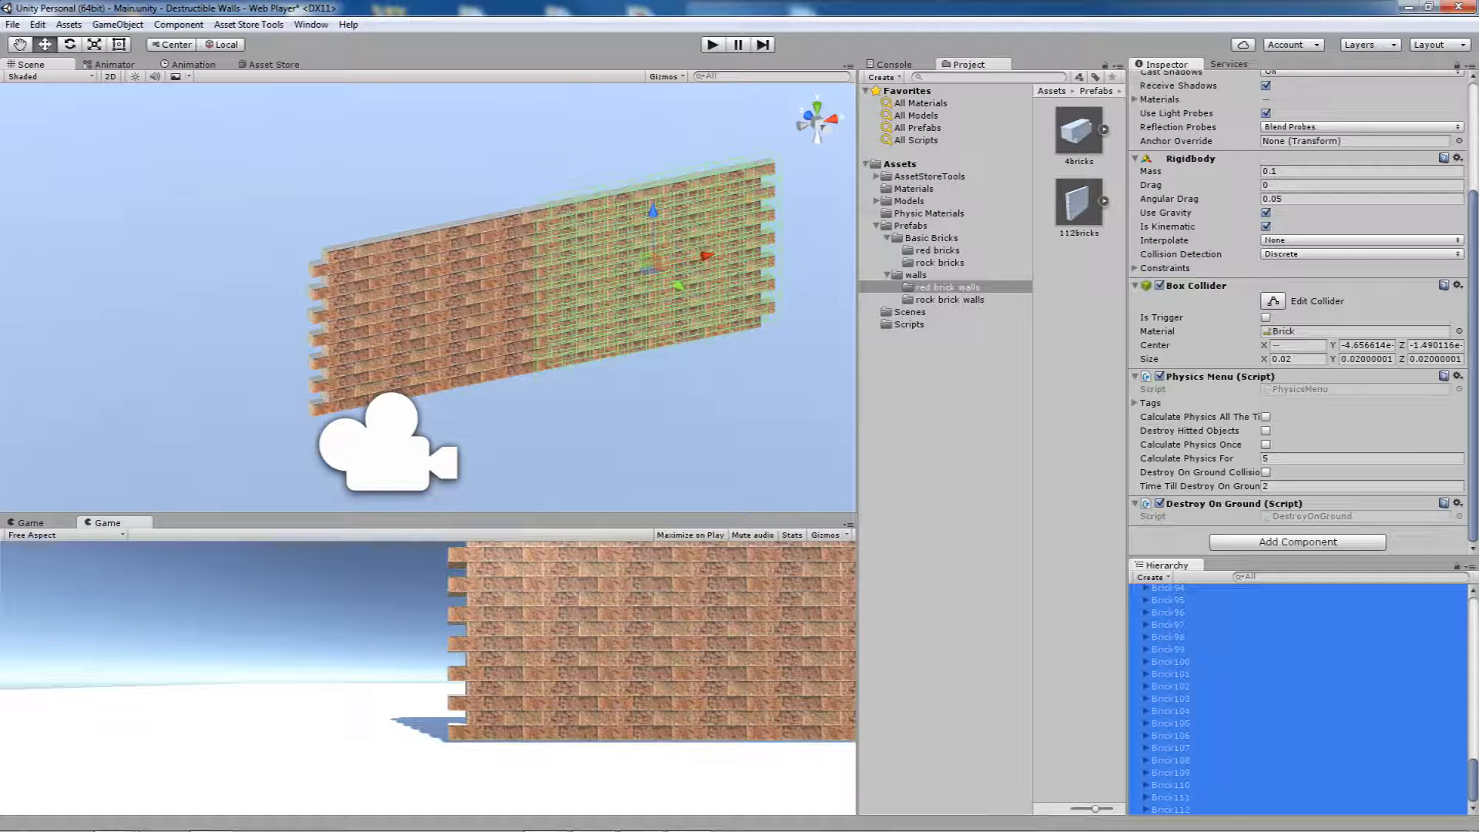
# Enable Destroy Hitted Objects on all 112 brick prefabs of the 112bricks wall
pyautogui.click(947, 287)
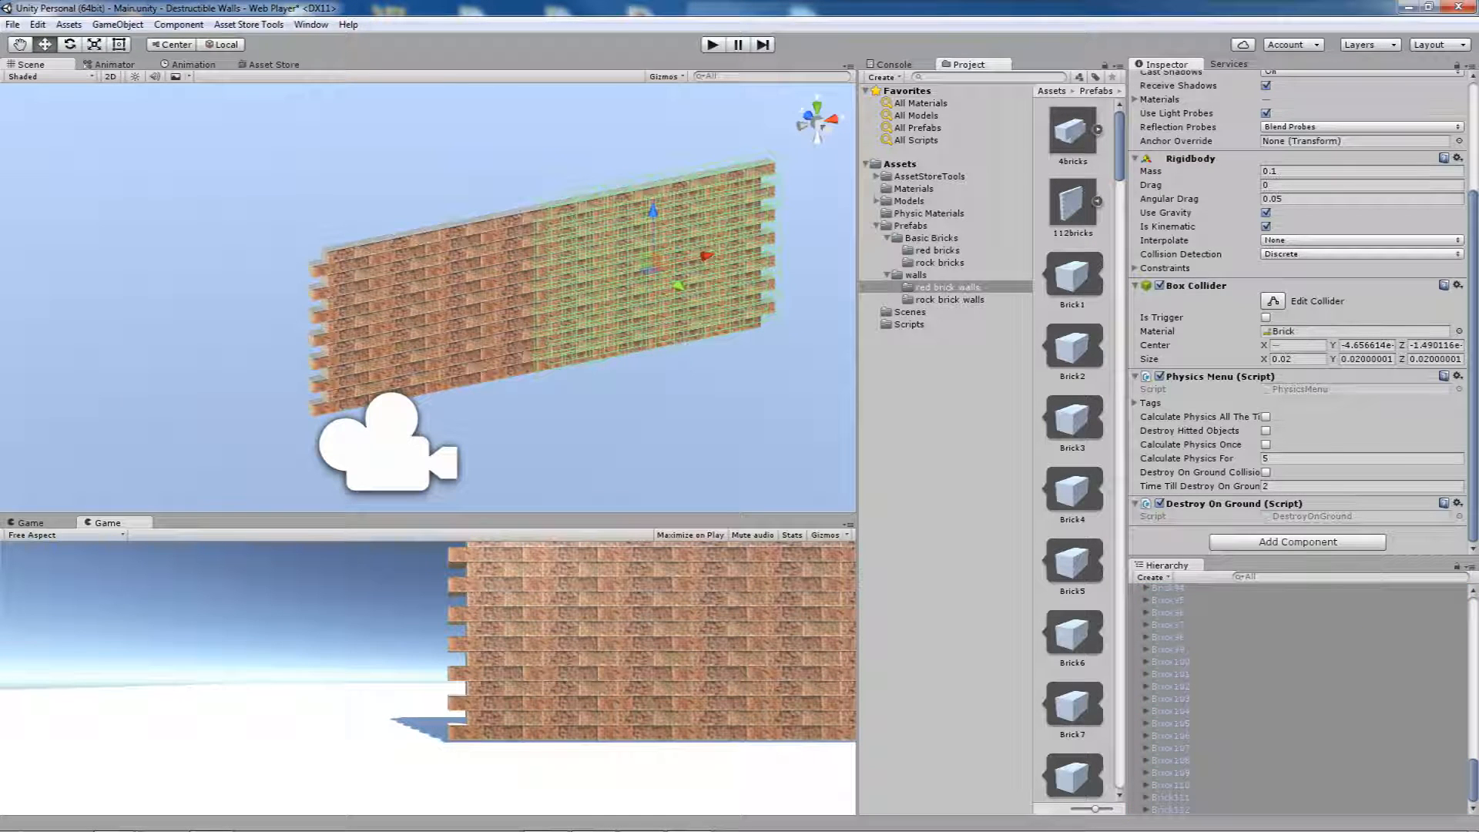
pyautogui.click(1073, 282)
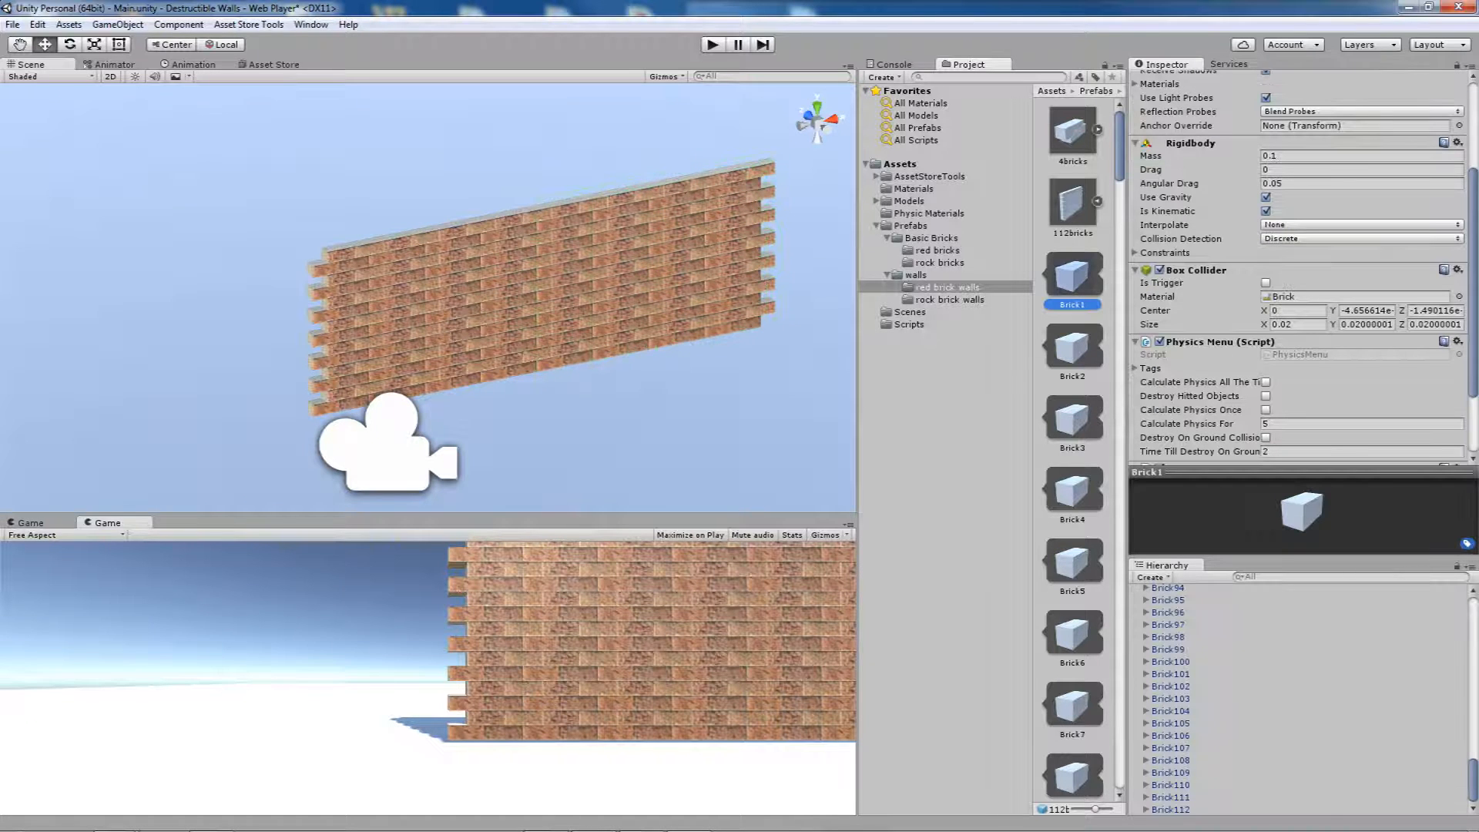
pyautogui.scroll(-3)
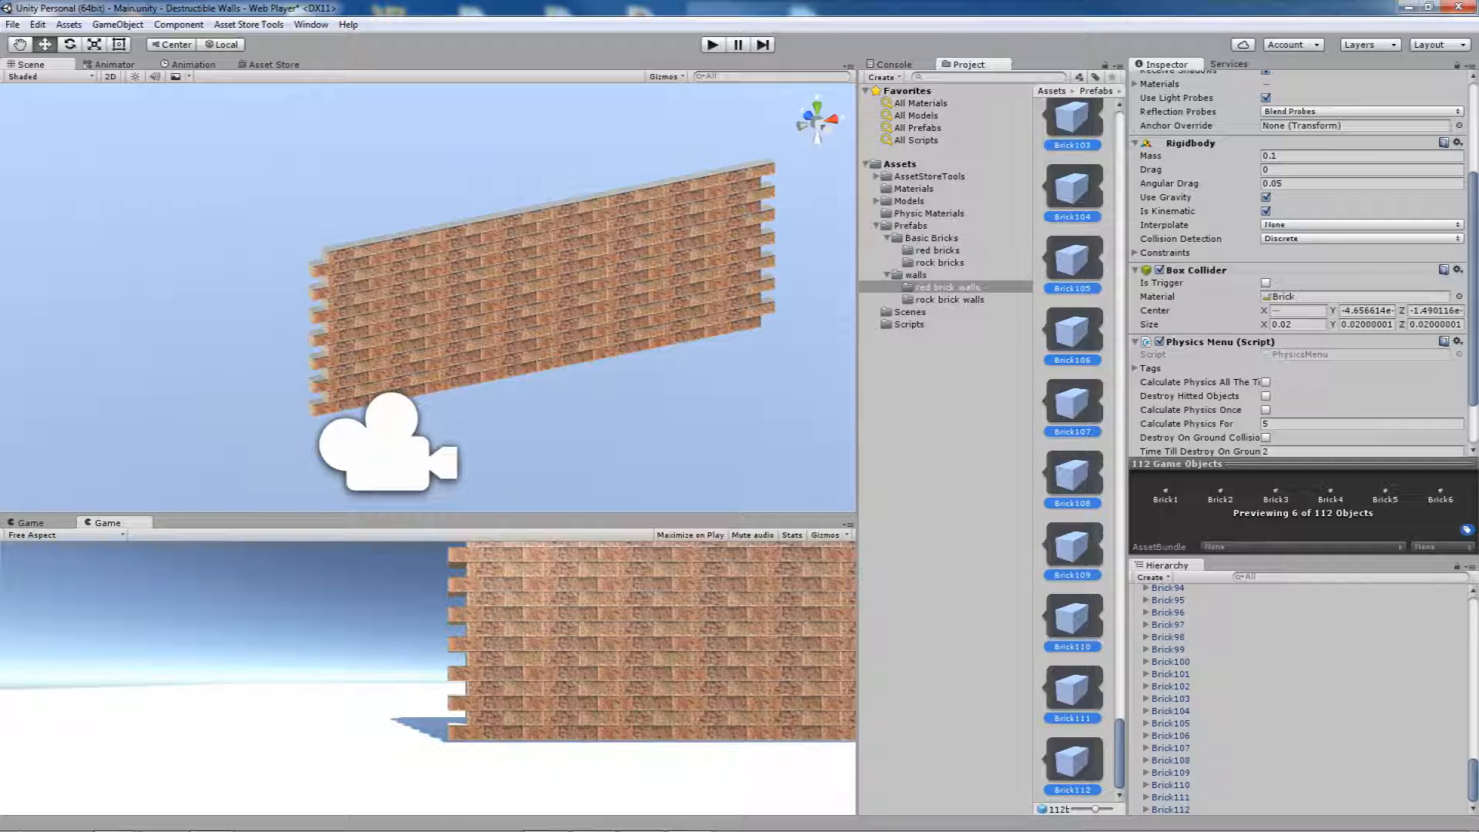
pyautogui.click(1266, 395)
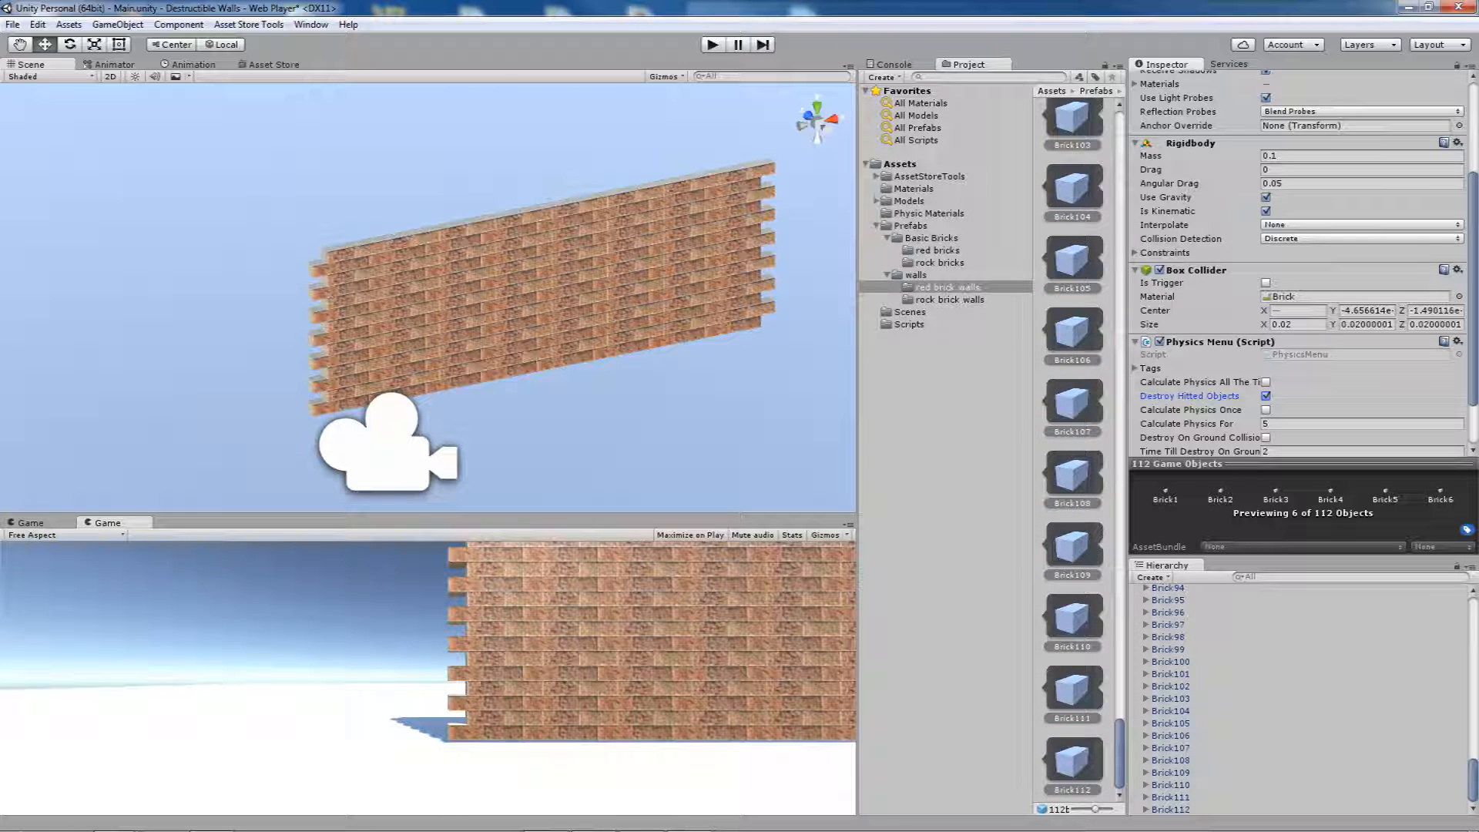
# Review individual bricks' components, then show ExampleBall's sphere collider and rigidbody settings
pyautogui.click(1170, 672)
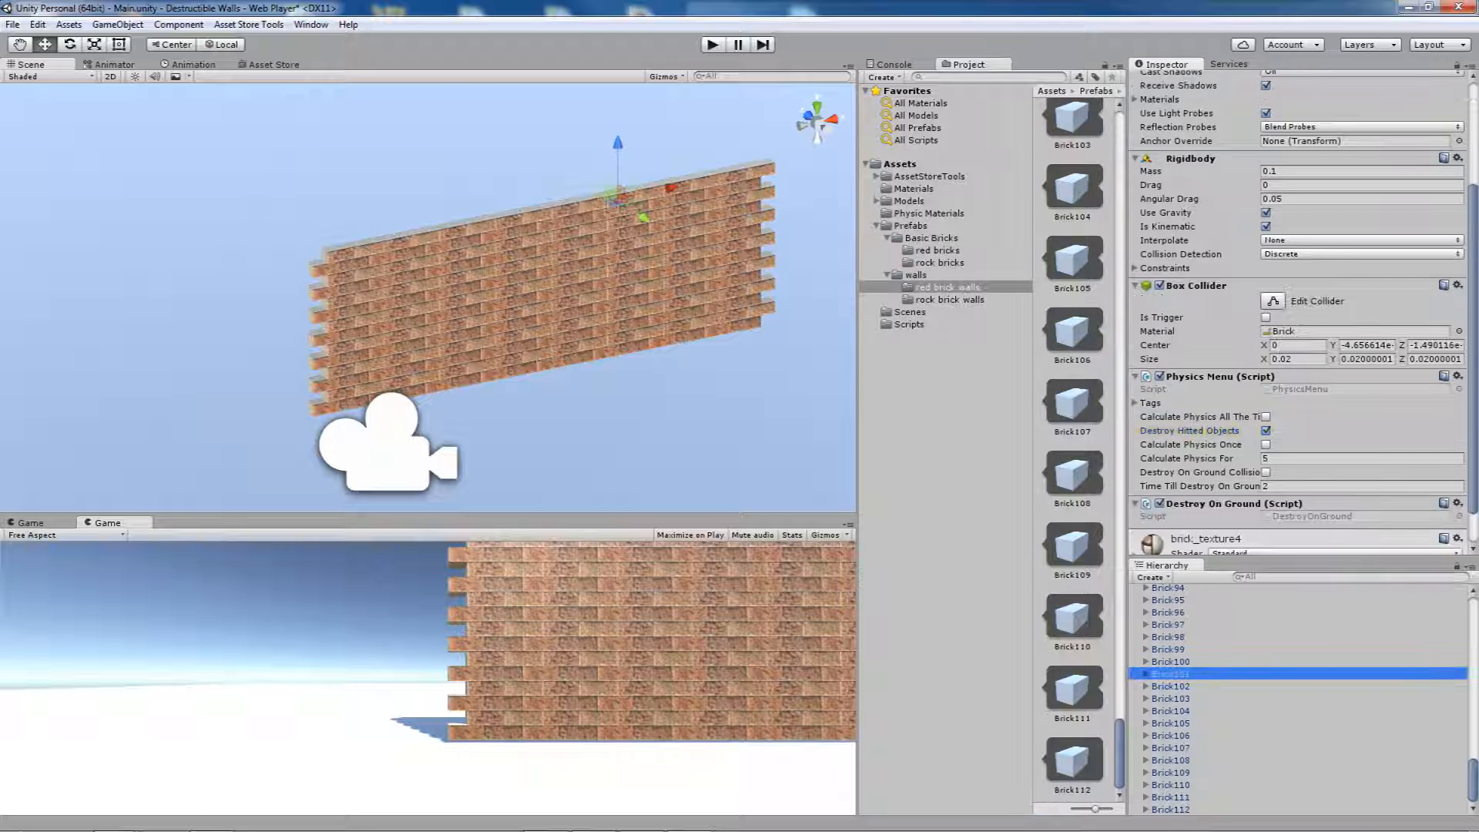
pyautogui.click(1170, 624)
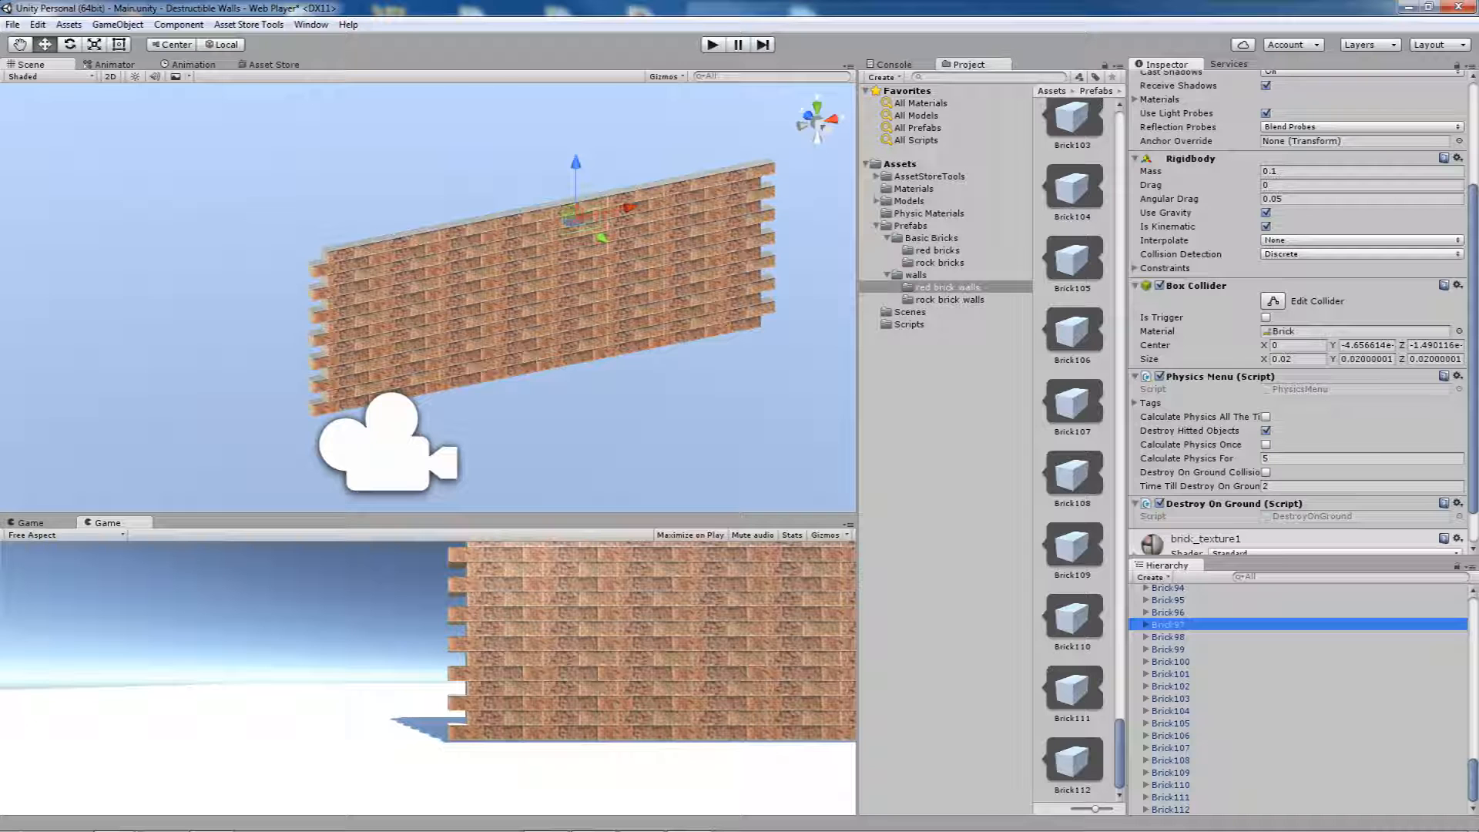
pyautogui.scroll(3)
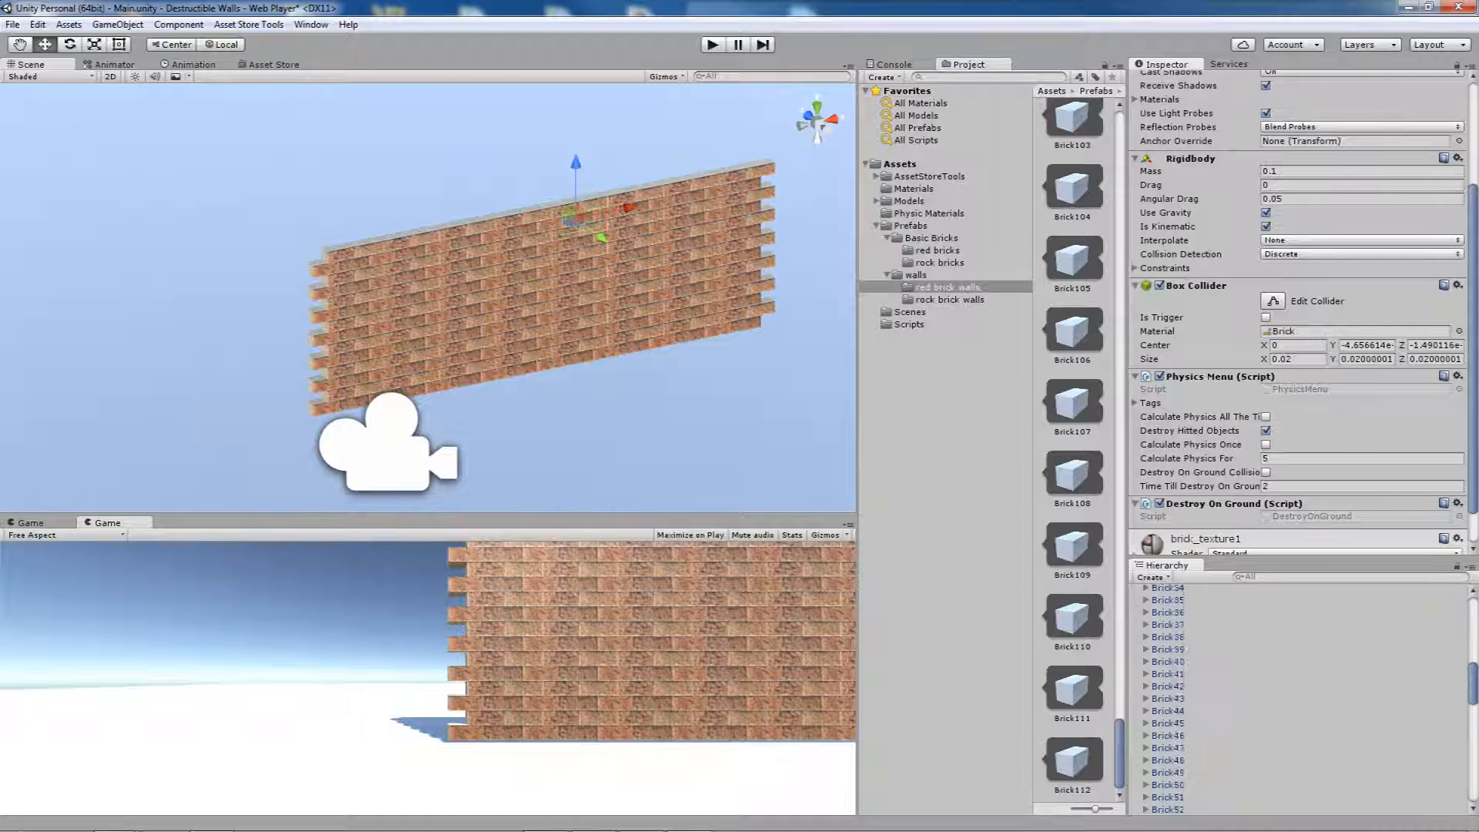
pyautogui.scroll(3)
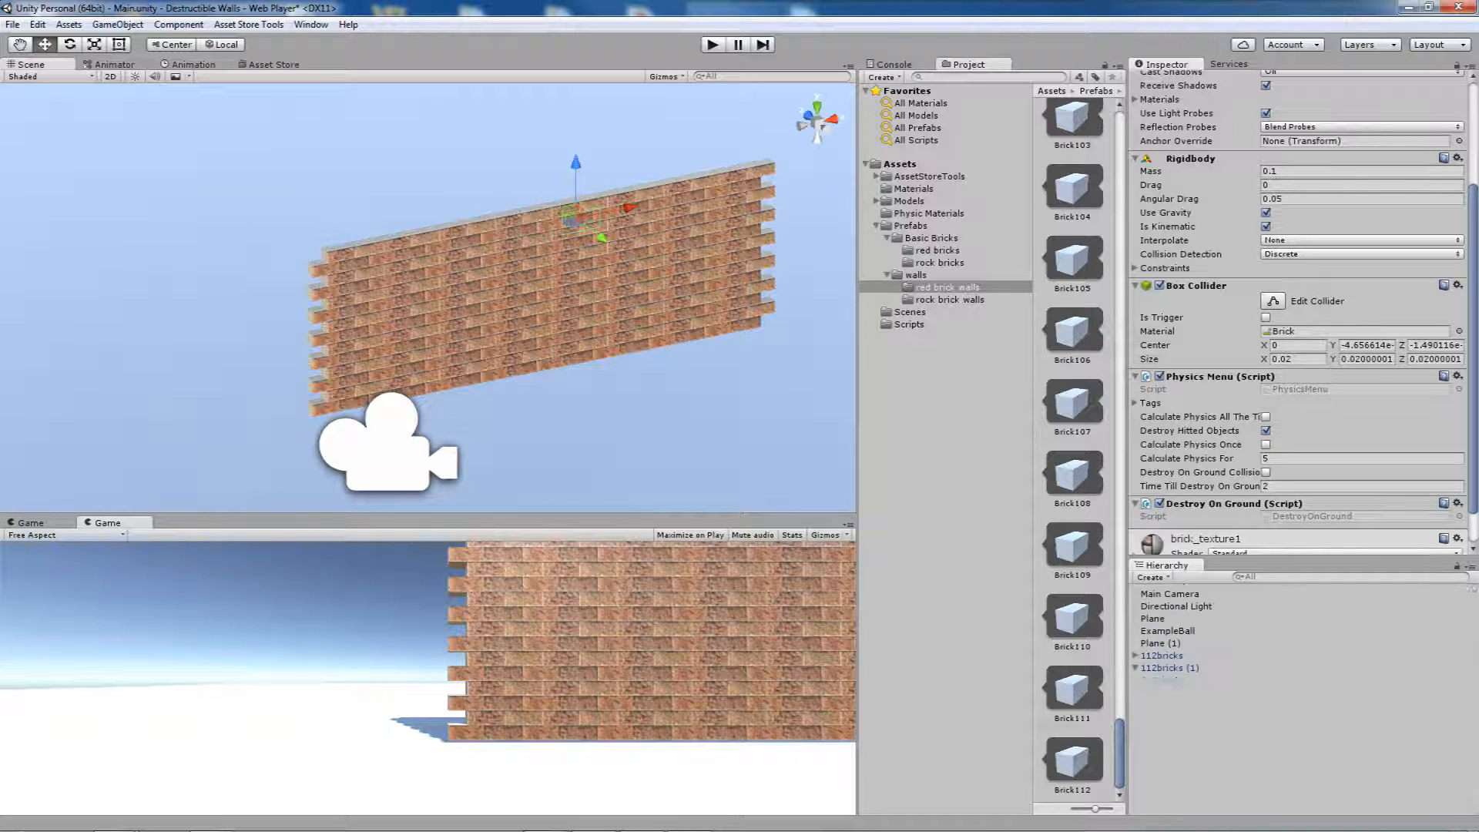
pyautogui.click(1169, 630)
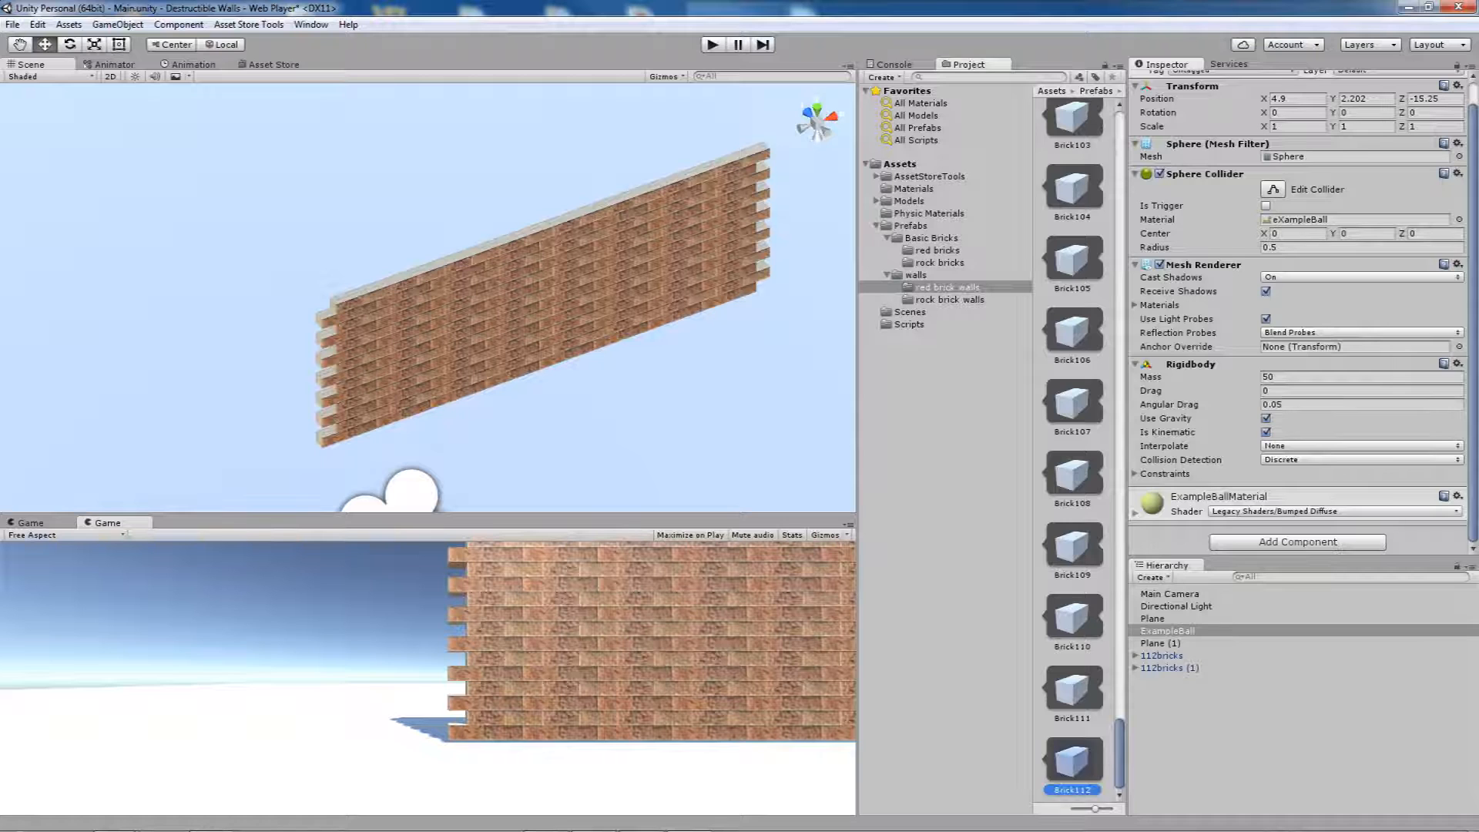
# For all 112 brick prefabs, turn off Destroy Hitted Objects and turn on Destroy On Ground Collision
pyautogui.click(1071, 760)
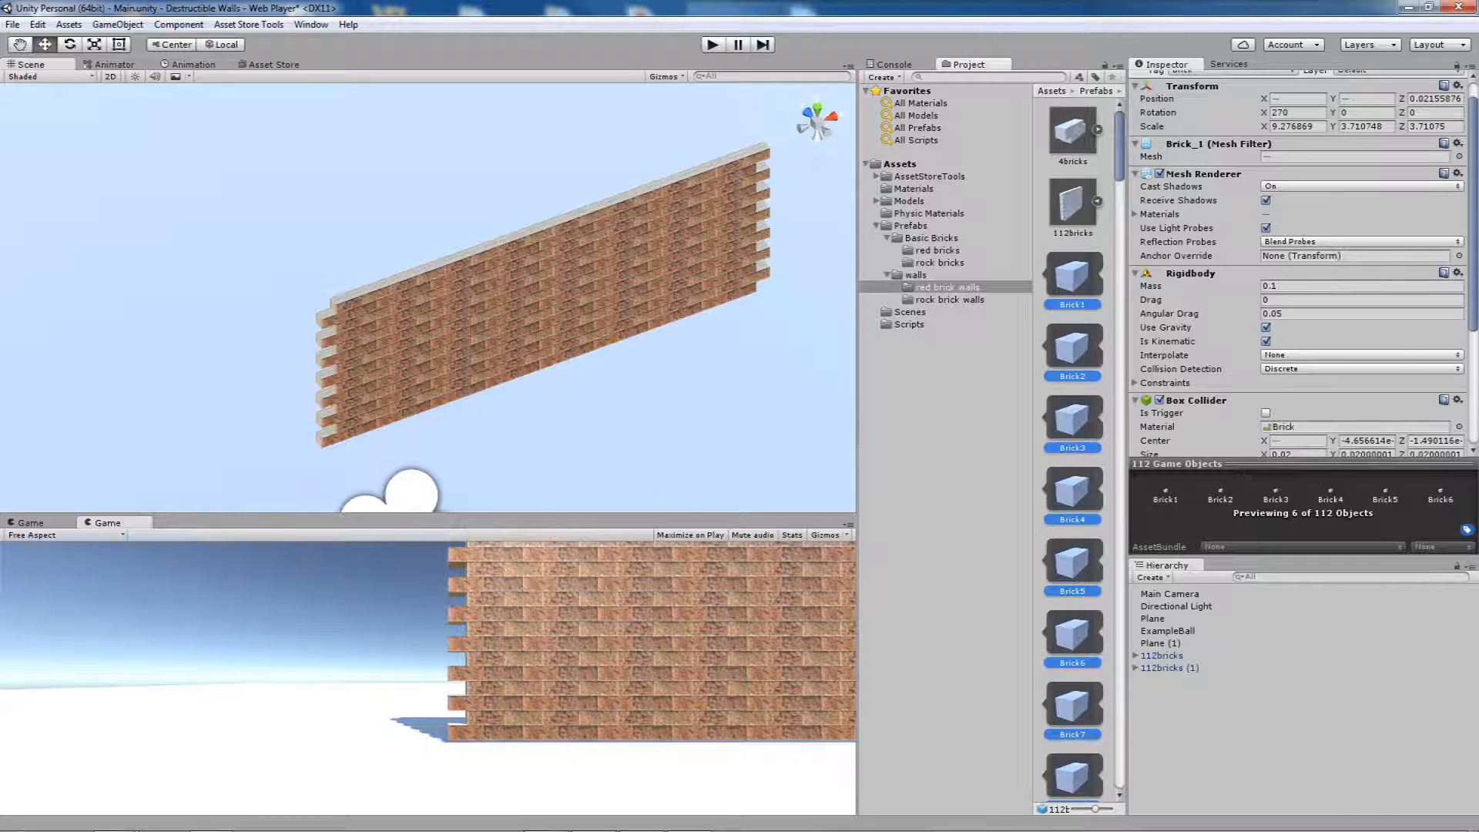
pyautogui.scroll(-3)
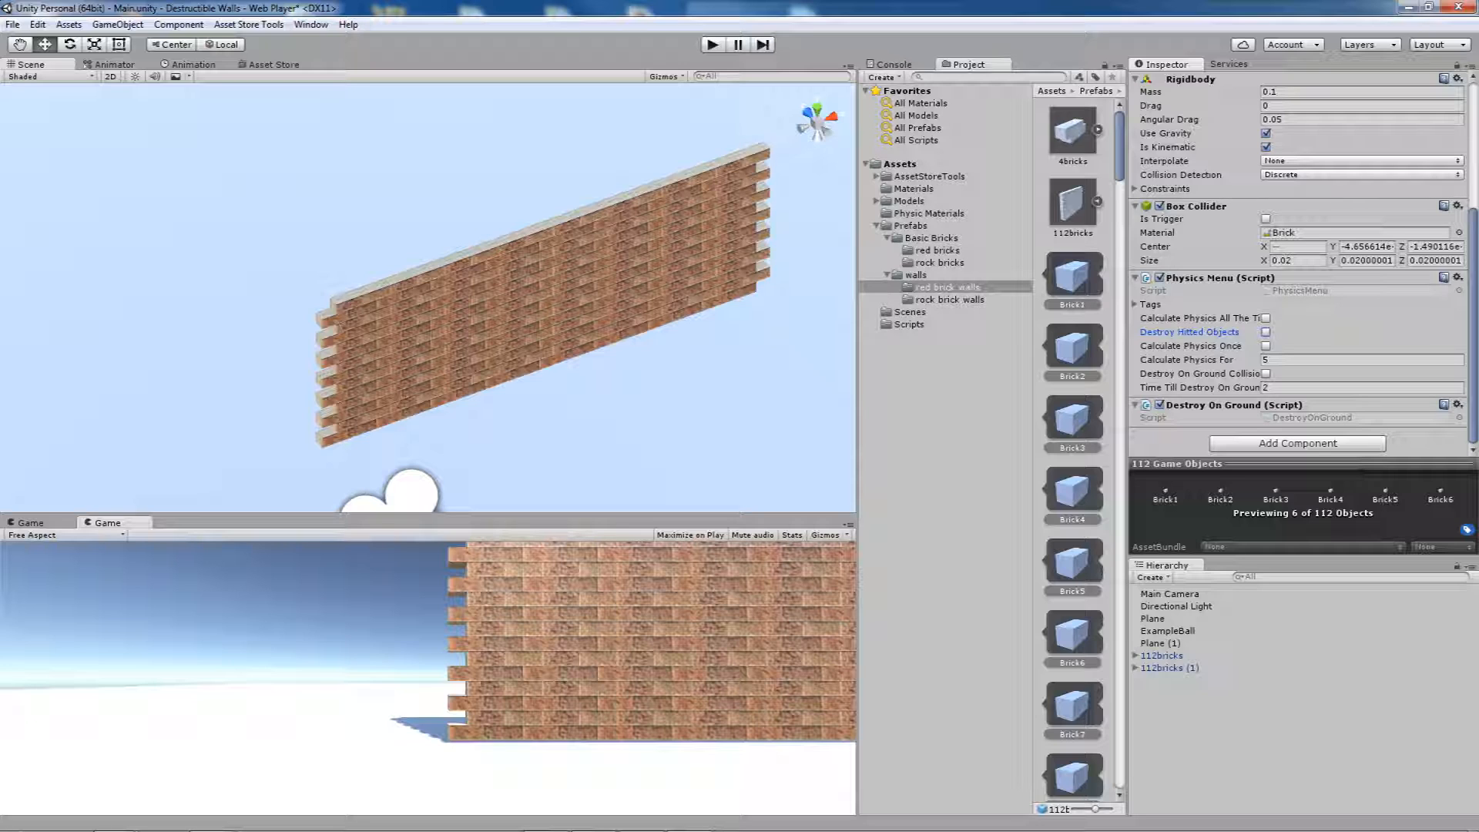
pyautogui.click(1267, 374)
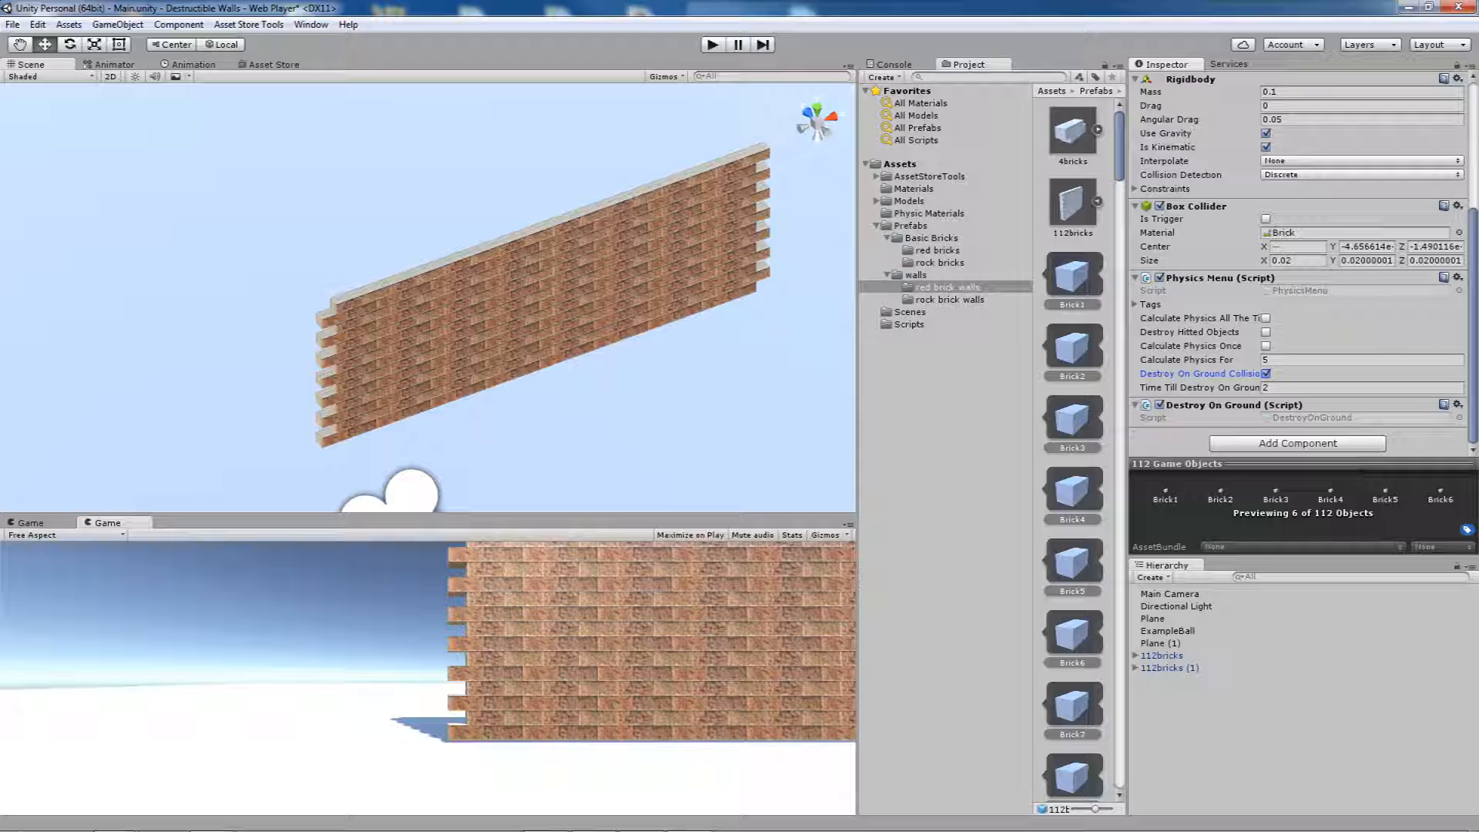
pyautogui.click(1363, 388)
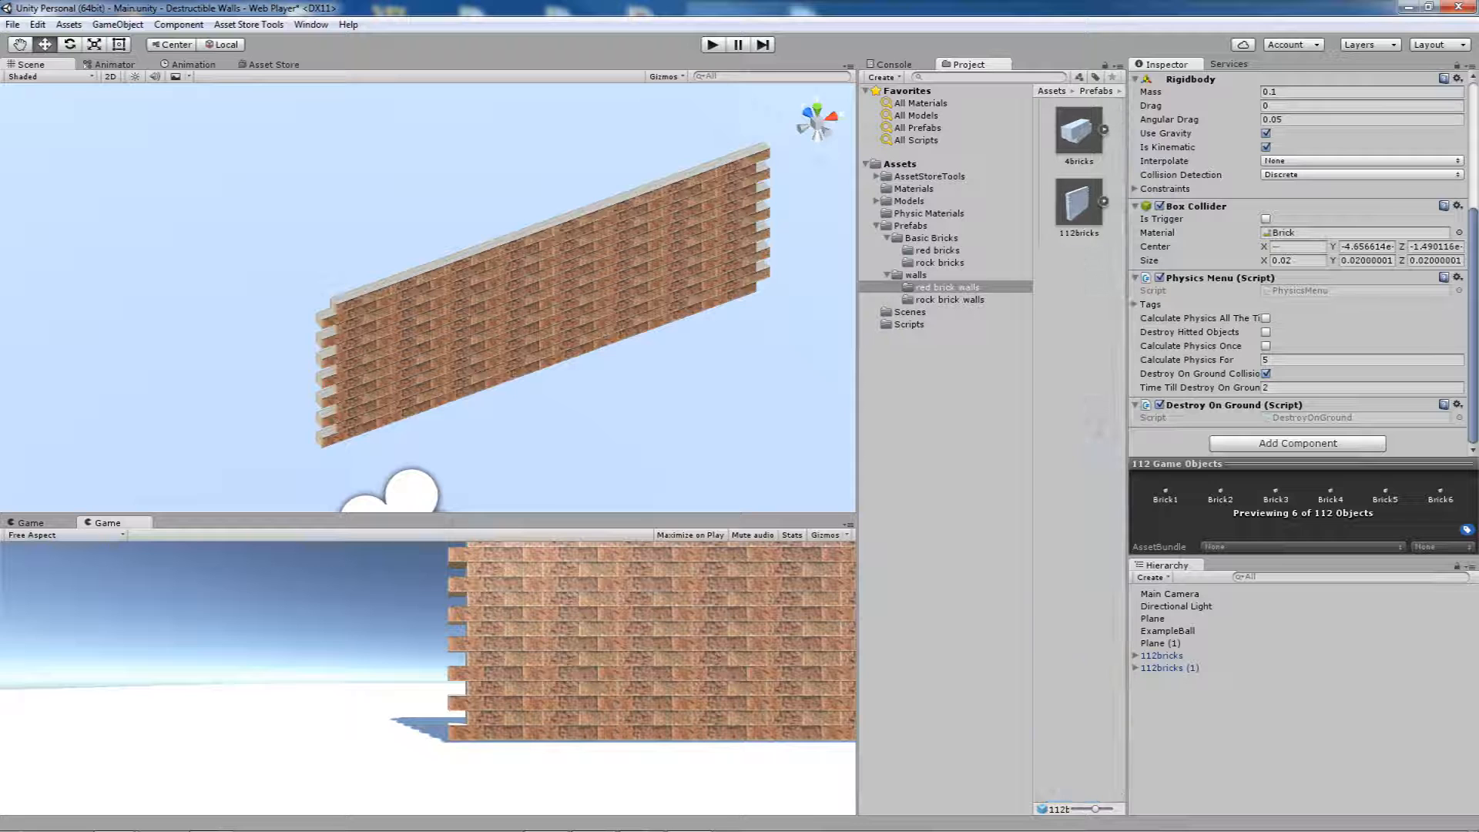
# Add the GroundCollisionCheck prefab, tagged Ground_Checker, beneath the brick wall
pyautogui.click(912, 226)
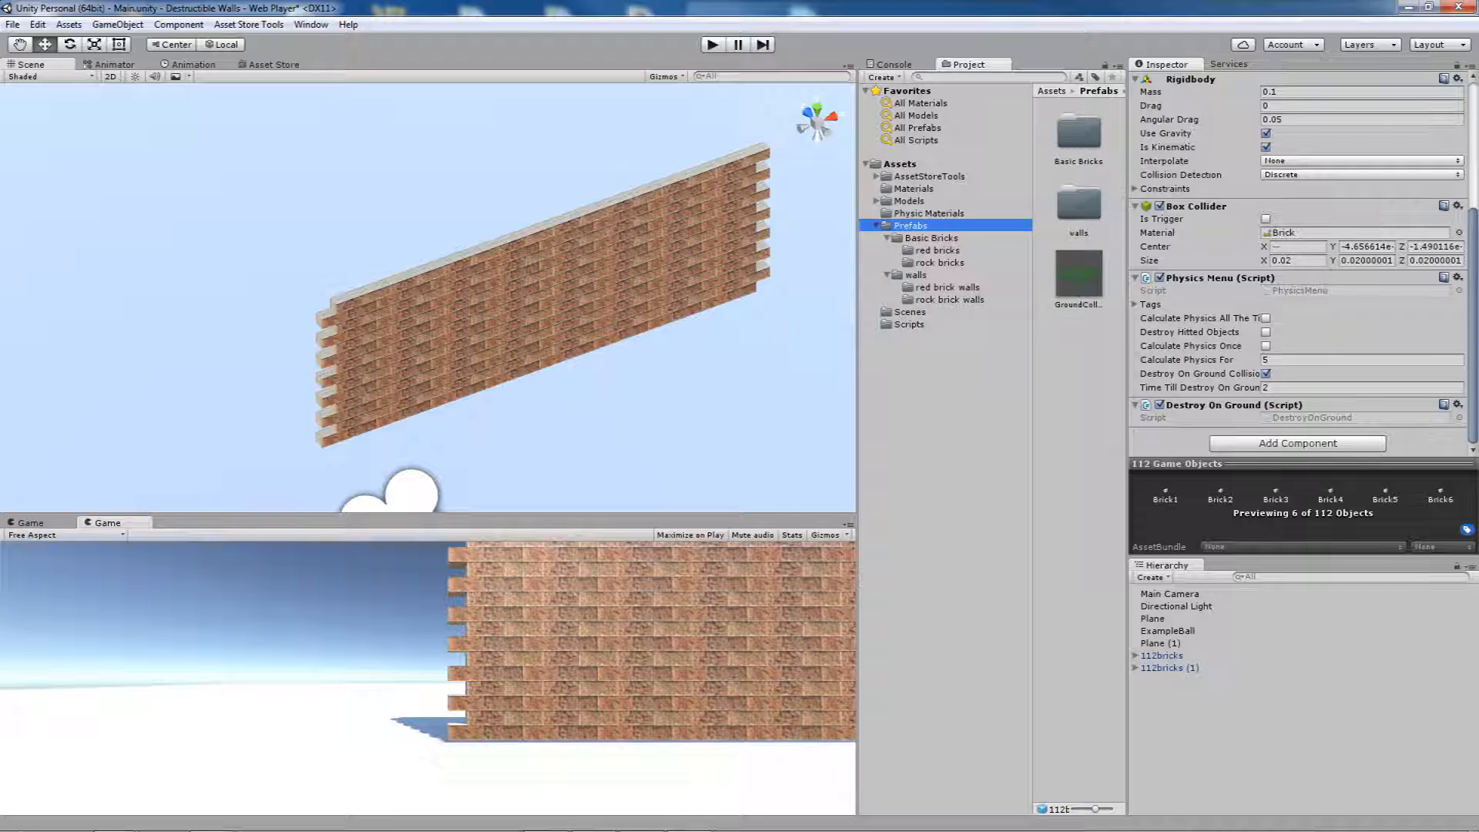
pyautogui.click(1077, 276)
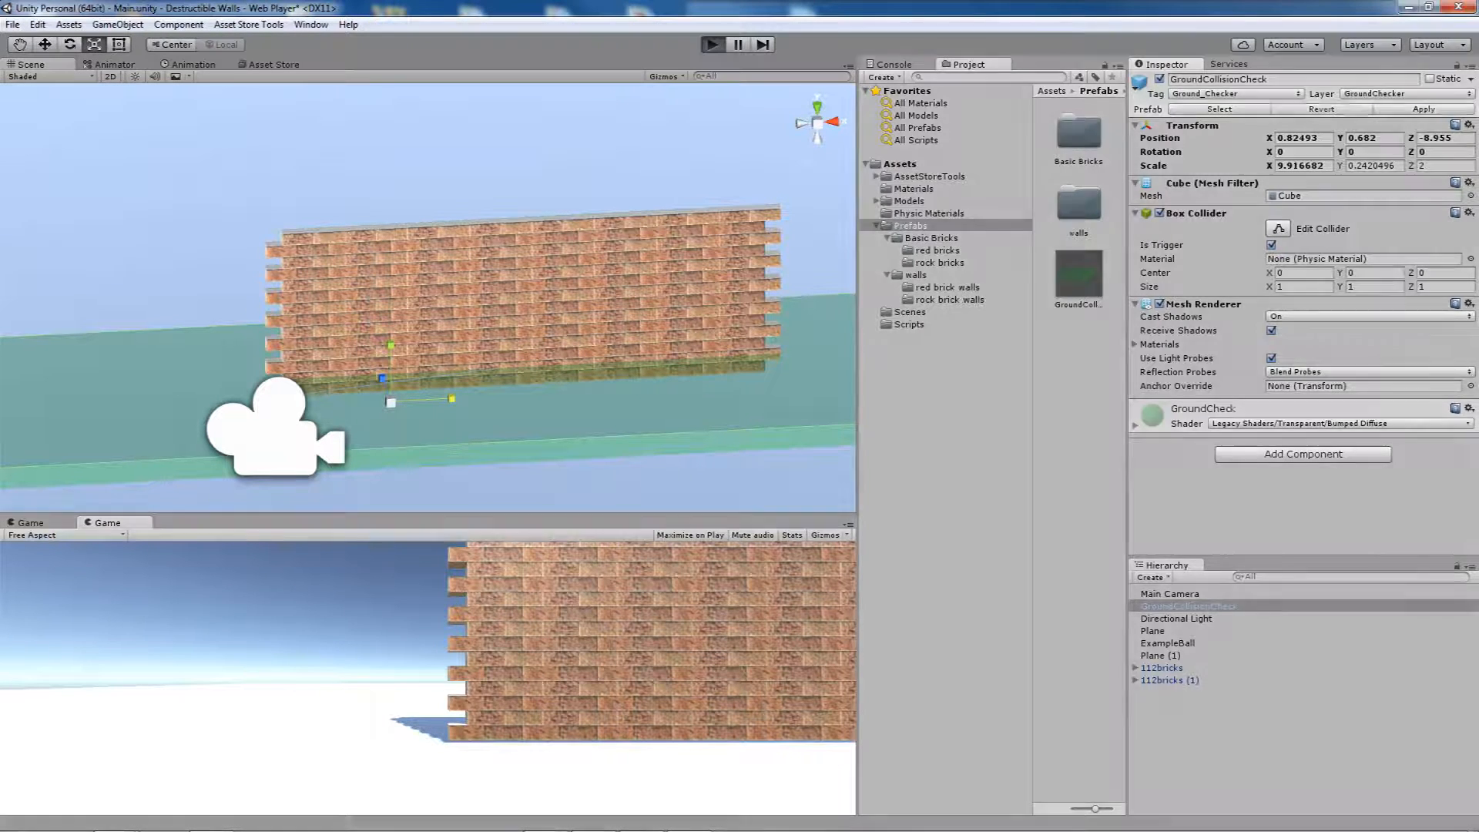
pyautogui.click(1168, 642)
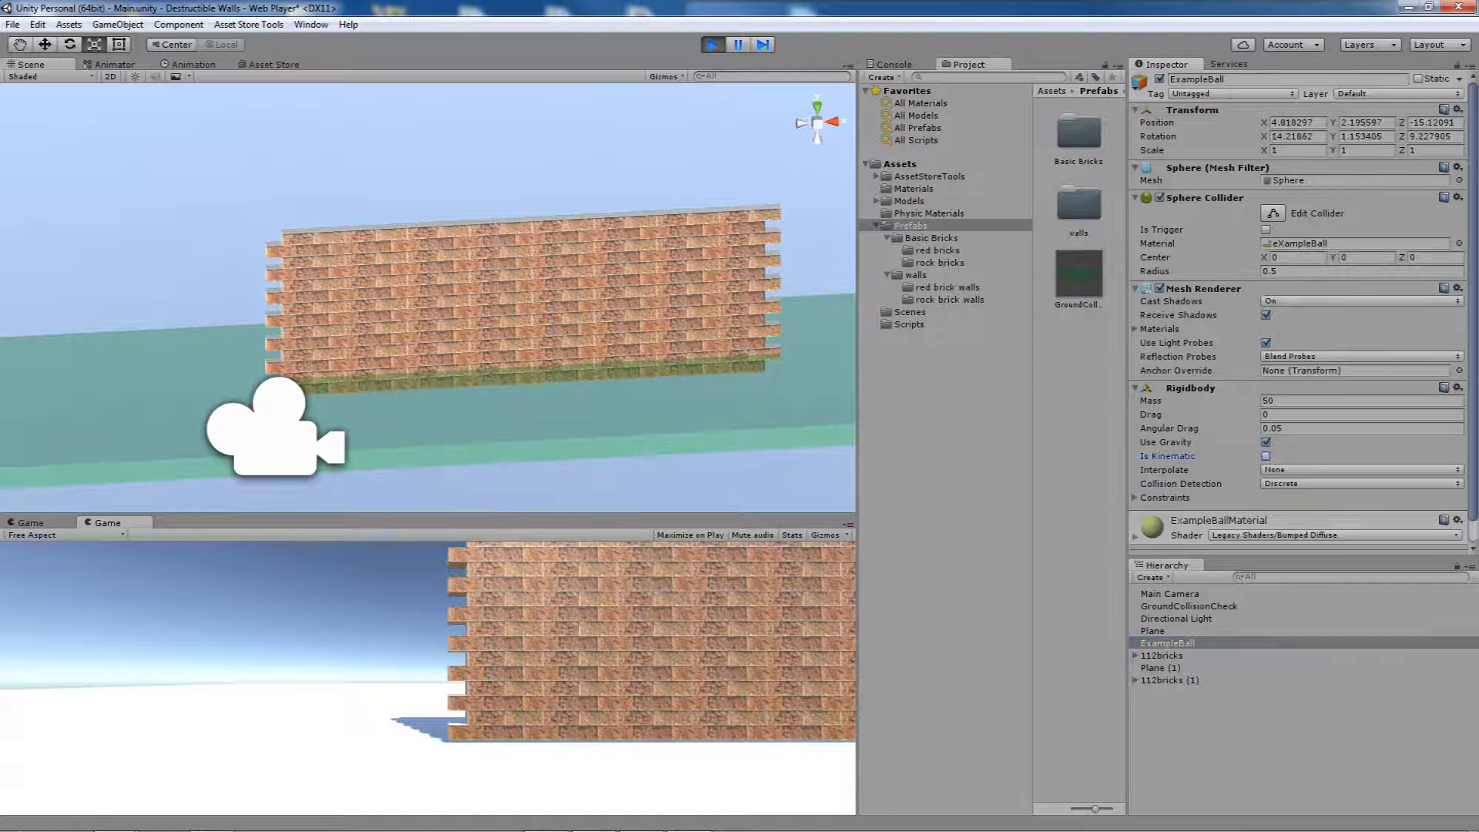
pyautogui.click(712, 45)
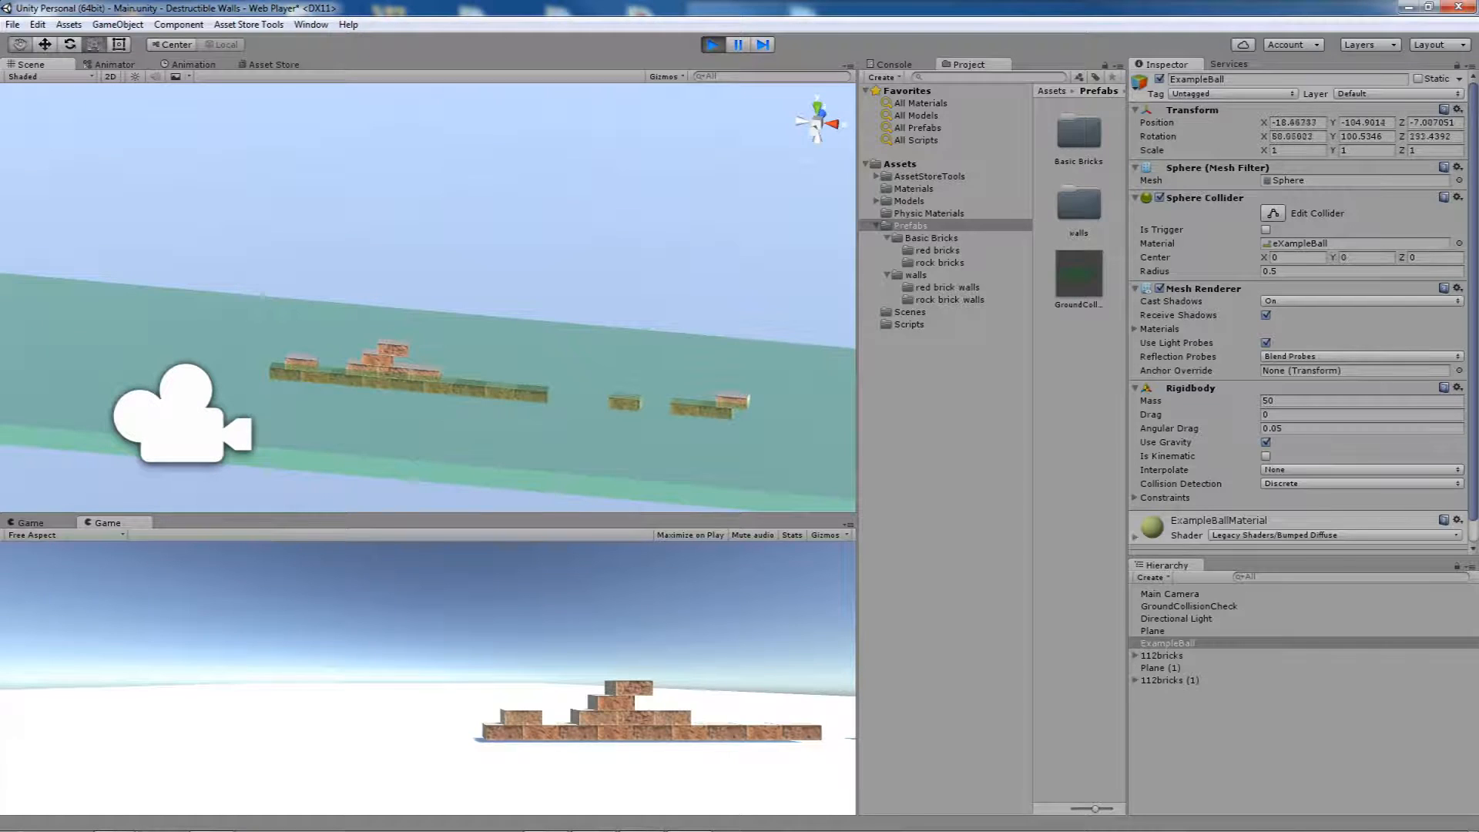
pyautogui.click(712, 44)
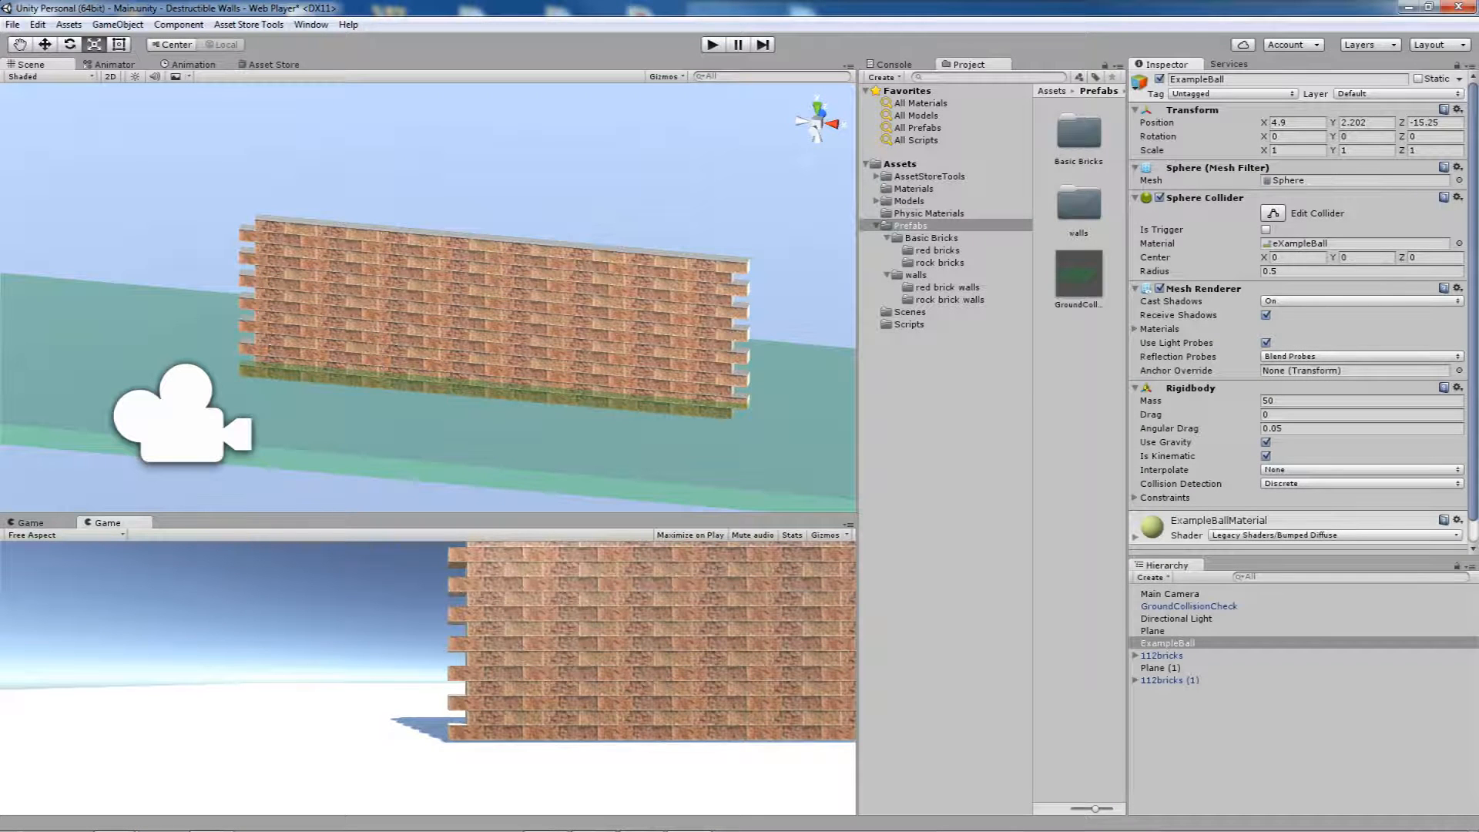
# Place two 36RockBricks walls in front of the red brick wall and start a test run
pyautogui.click(949, 299)
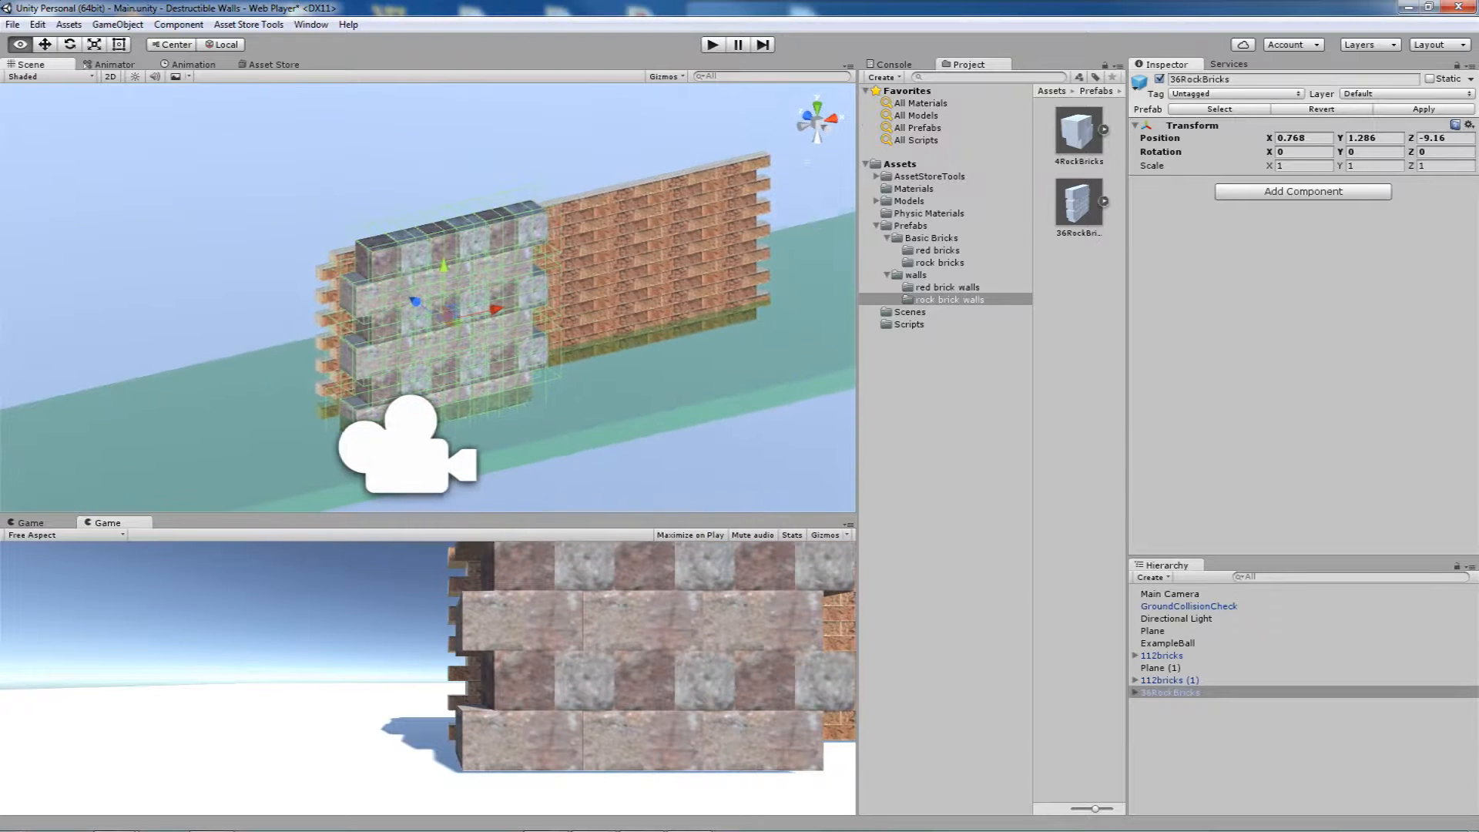
pyautogui.click(1077, 205)
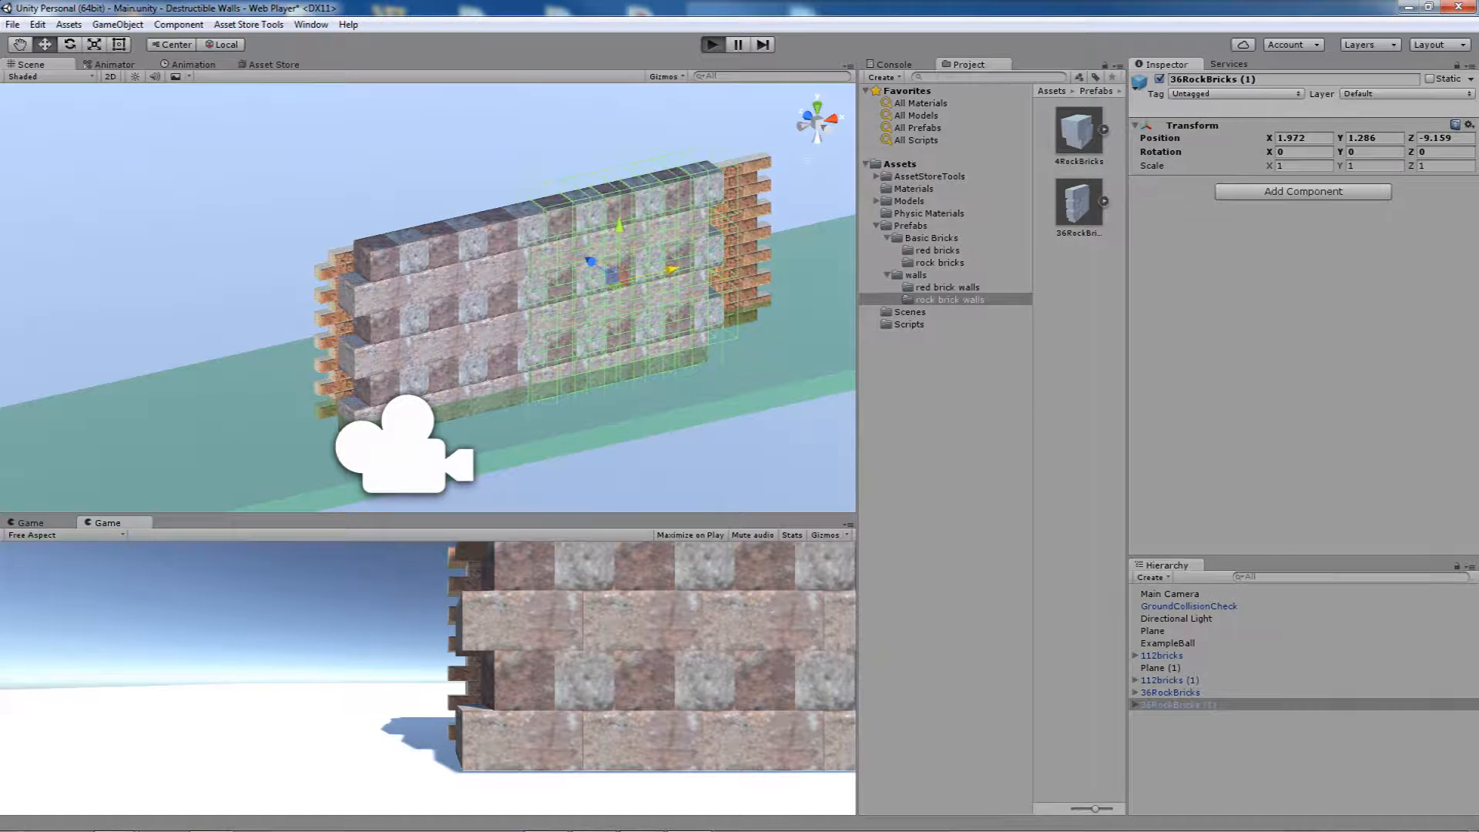
pyautogui.click(1169, 643)
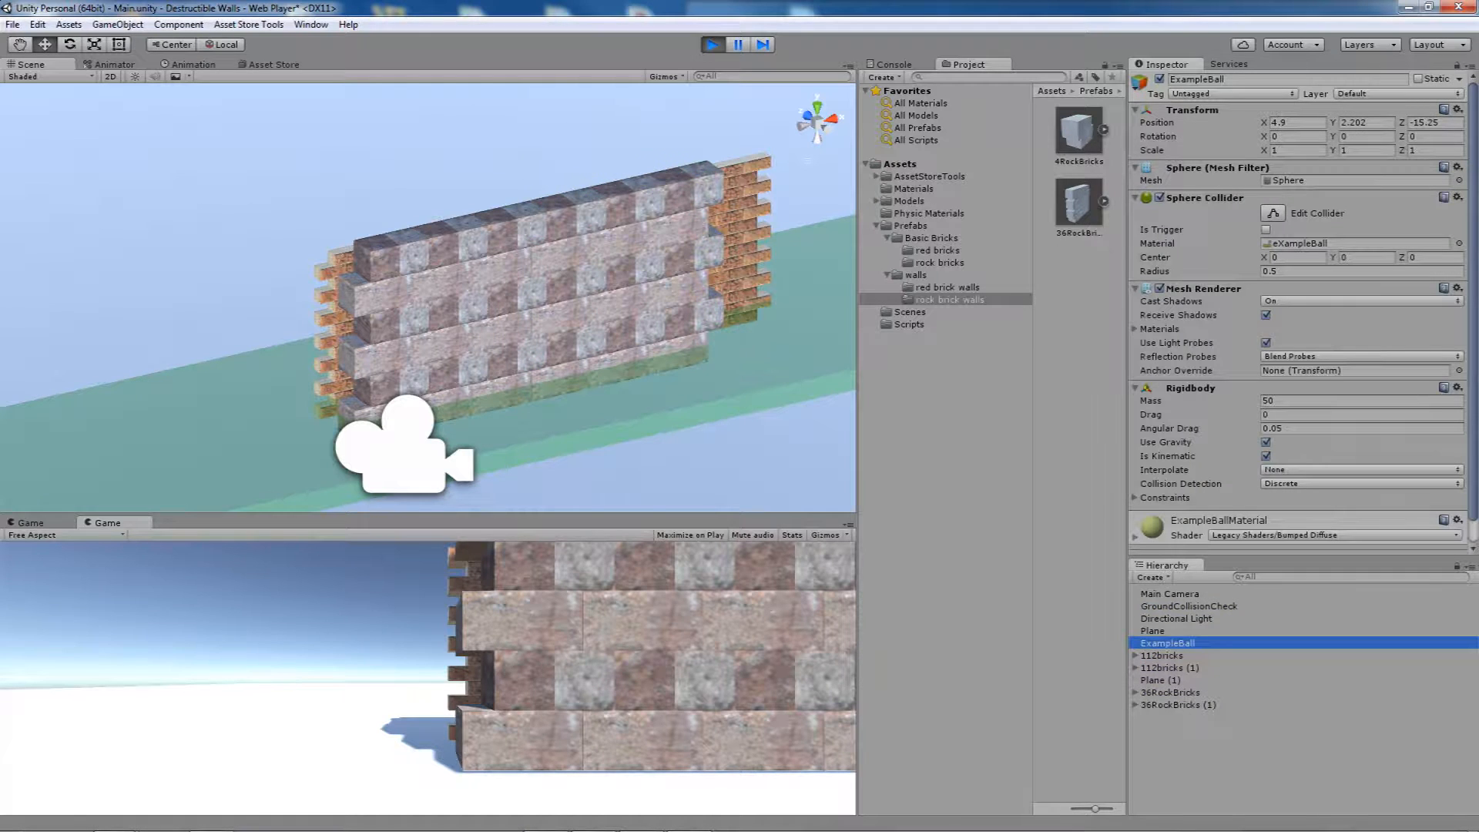